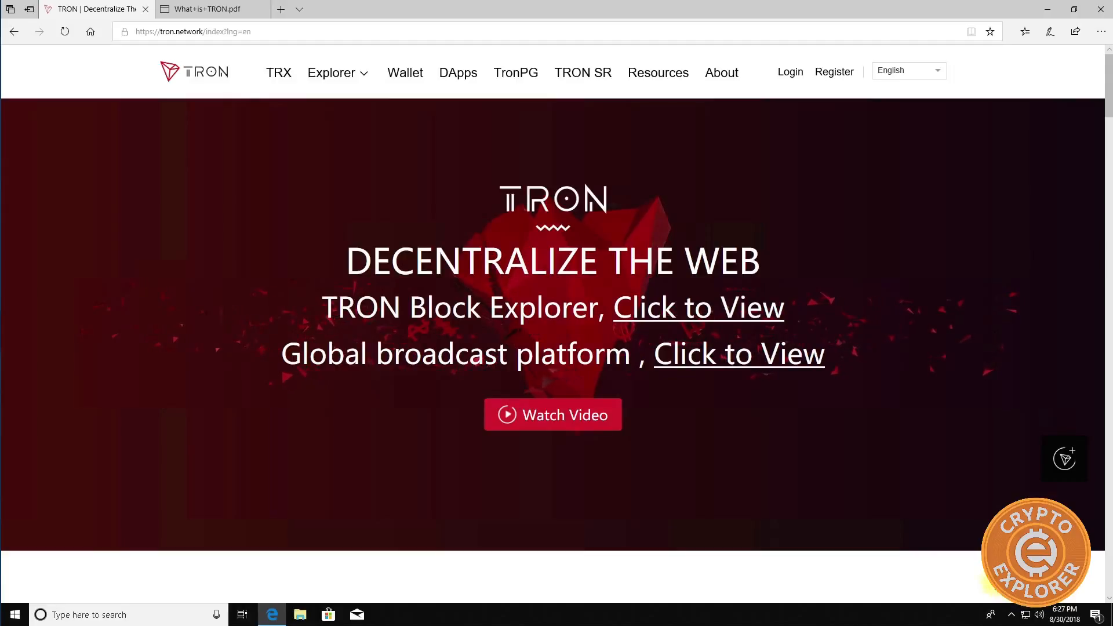
pyautogui.moveTo(978, 586)
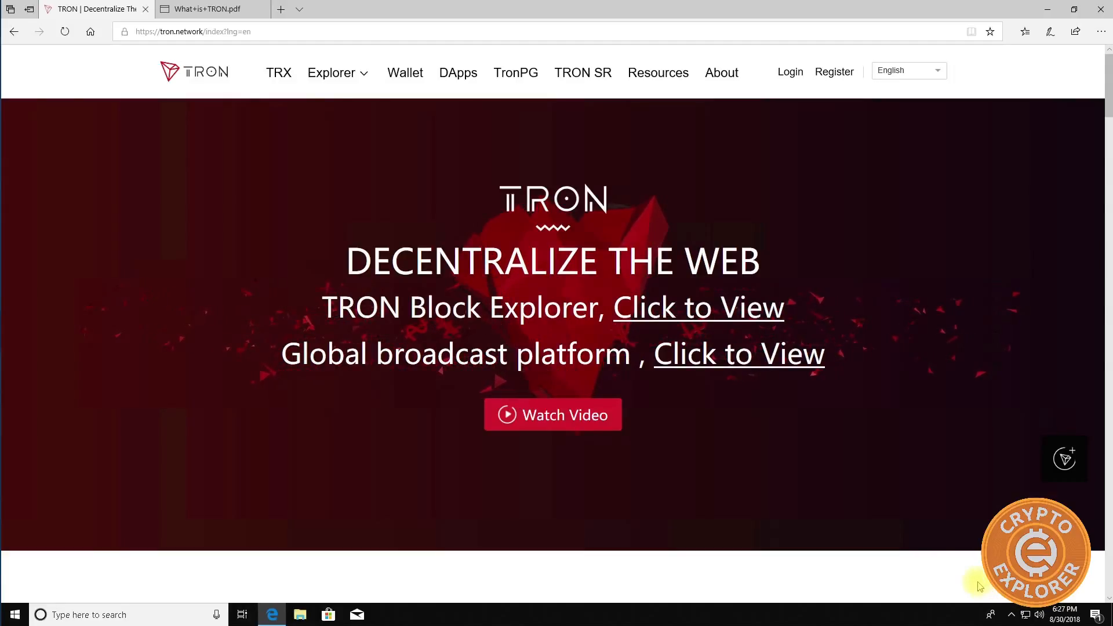
pyautogui.moveTo(206, 9)
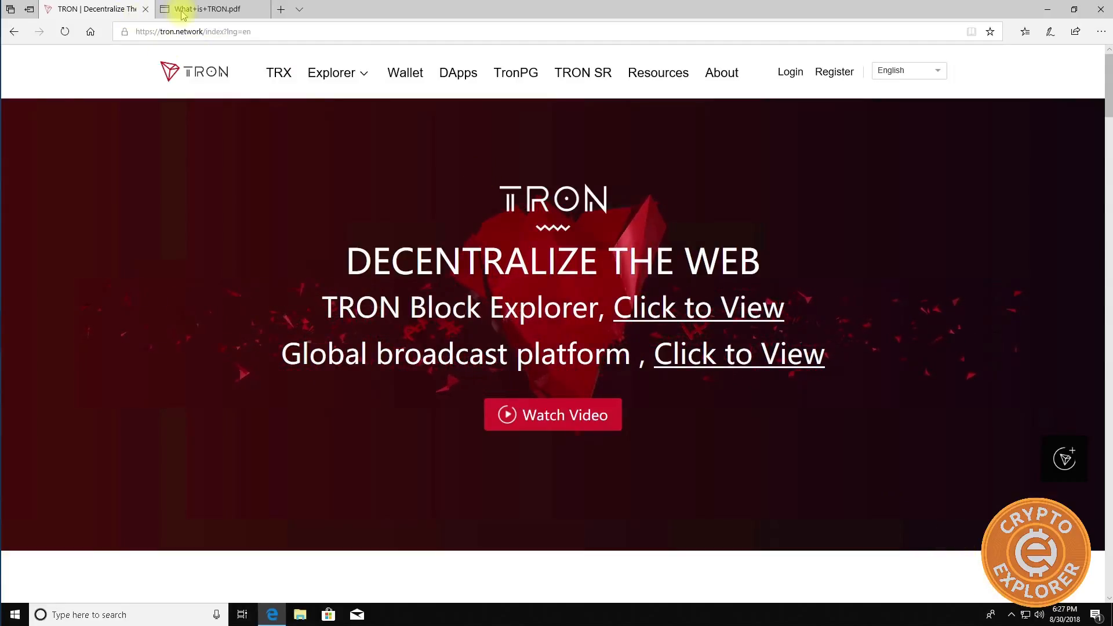
pyautogui.moveTo(171, 52)
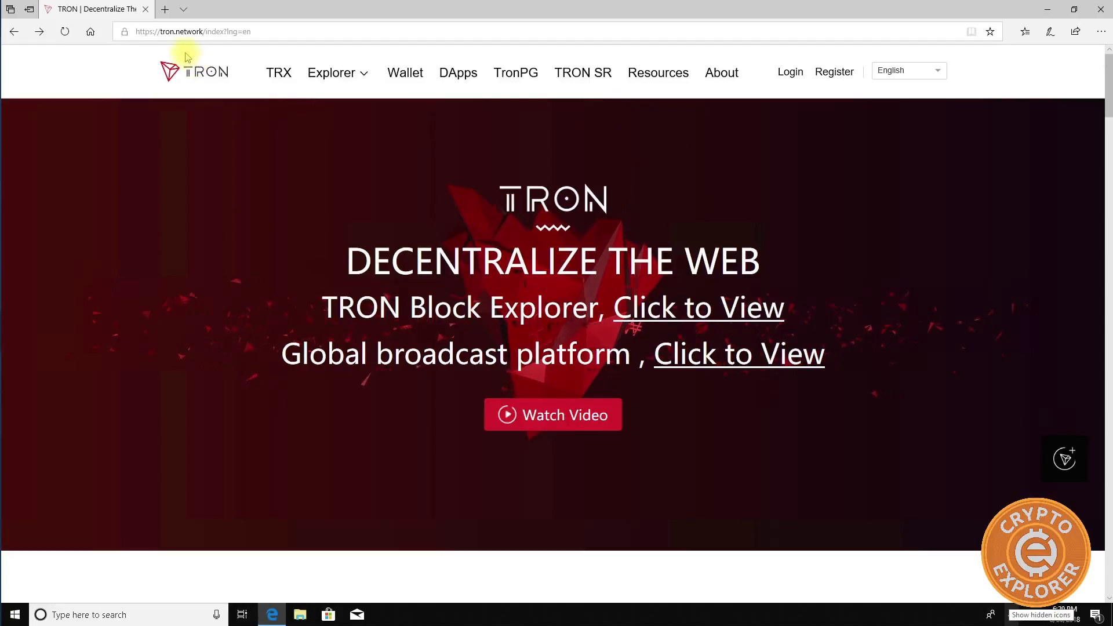
pyautogui.moveTo(287, 261)
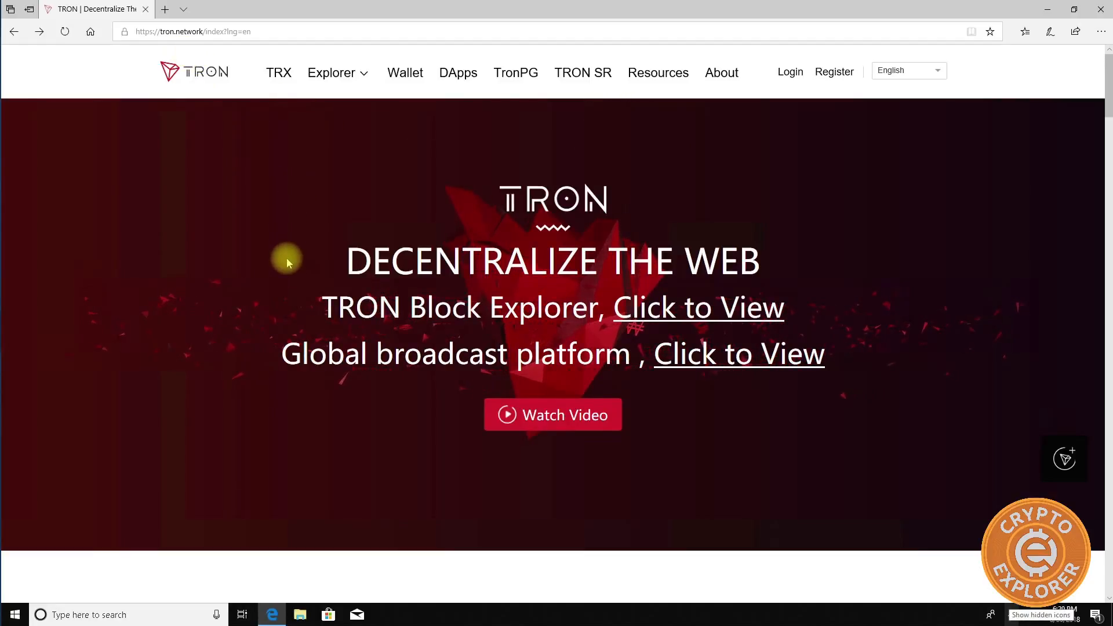
# From the TRON homepage reach the technical docs Resources page and browse its document list.
pyautogui.scroll(-3)
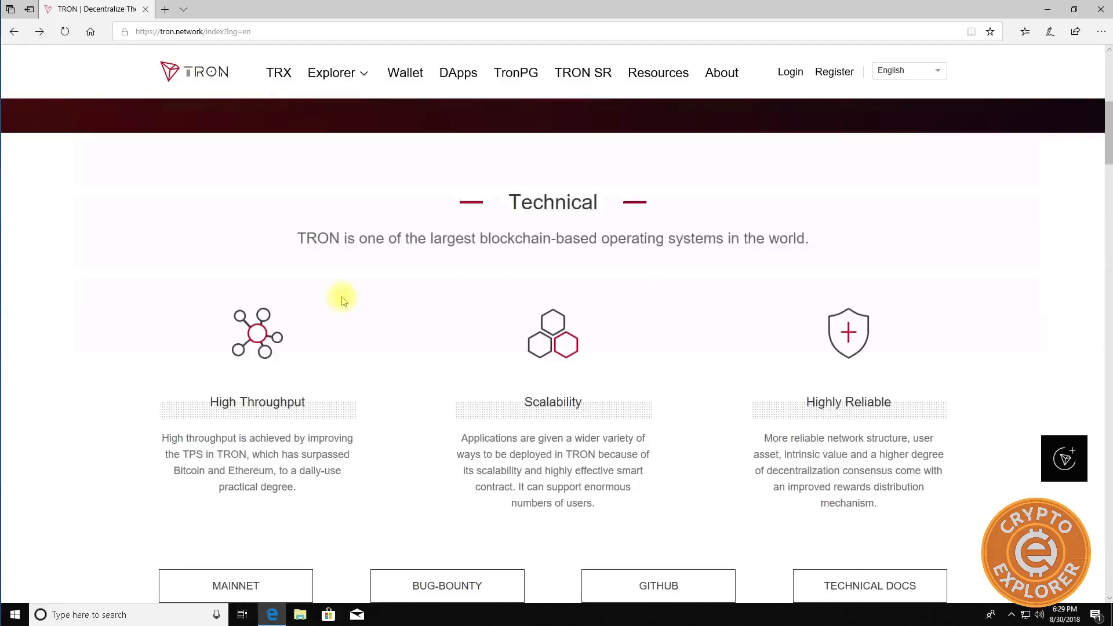
pyautogui.scroll(-3)
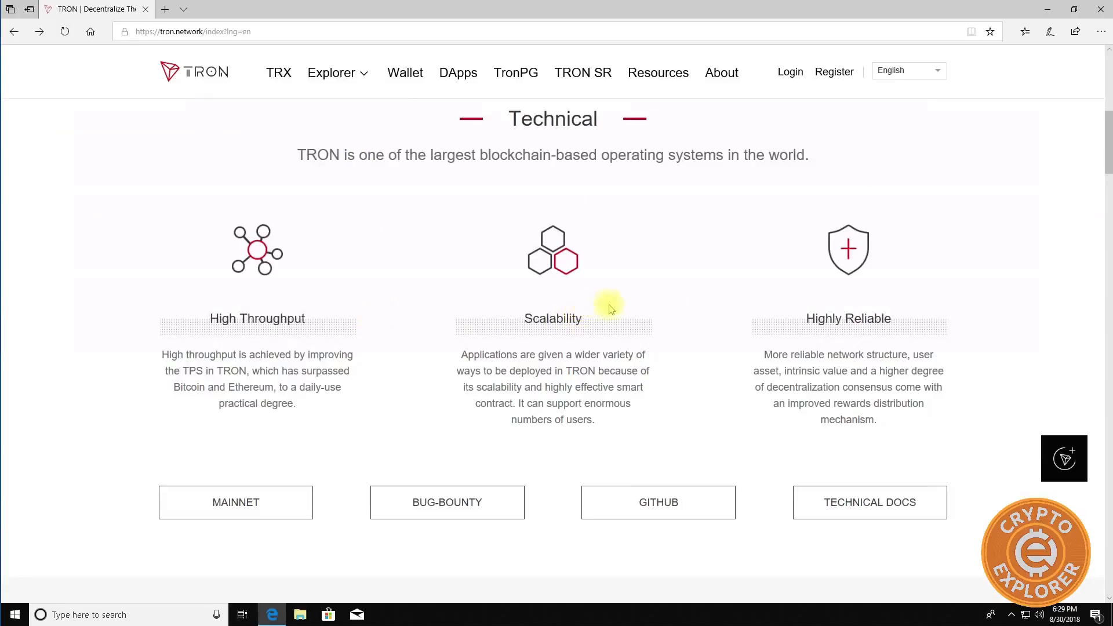
pyautogui.moveTo(869, 502)
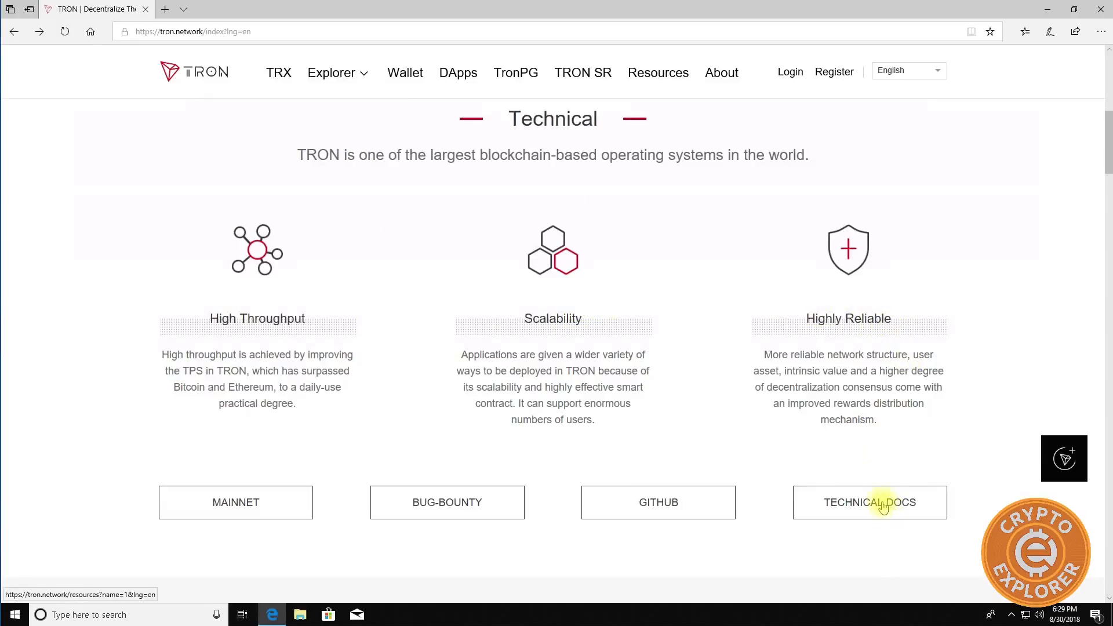
pyautogui.click(868, 502)
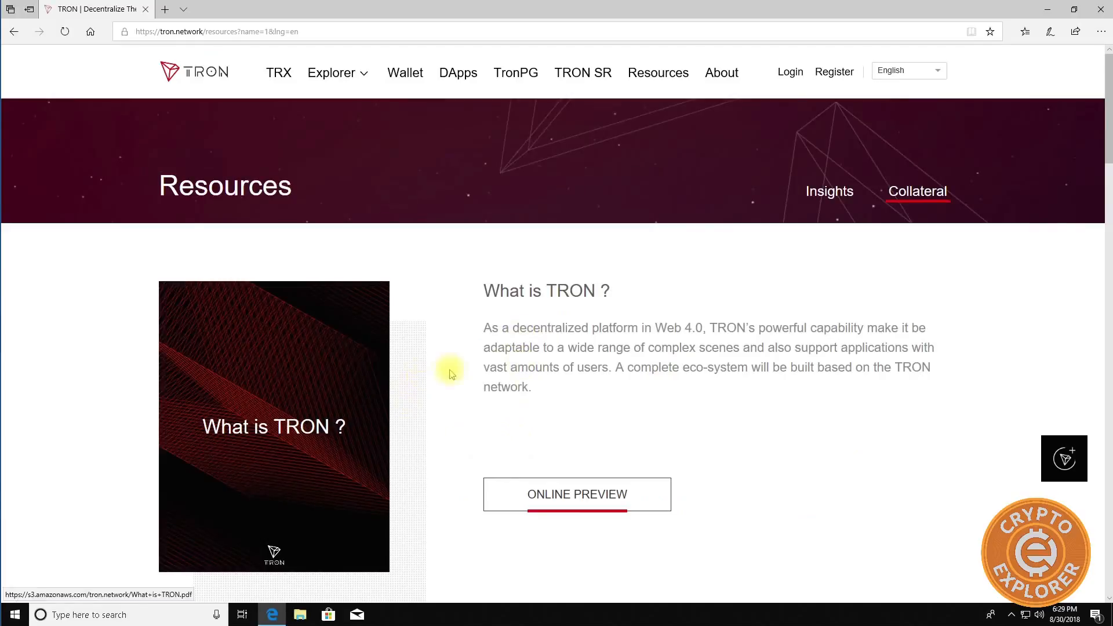
pyautogui.scroll(-3)
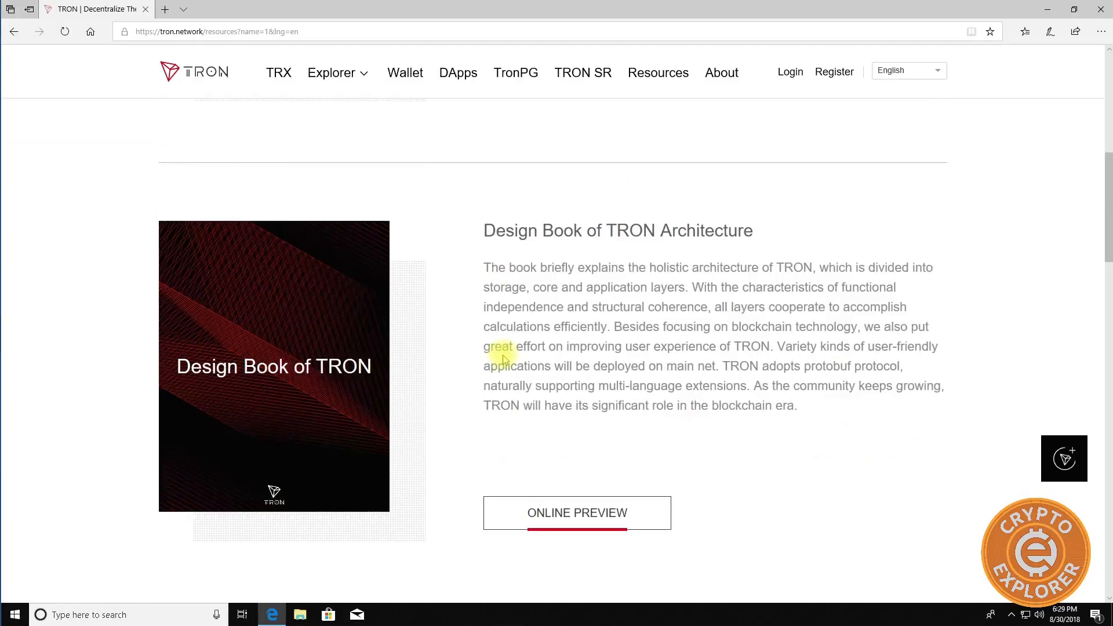
pyautogui.scroll(-3)
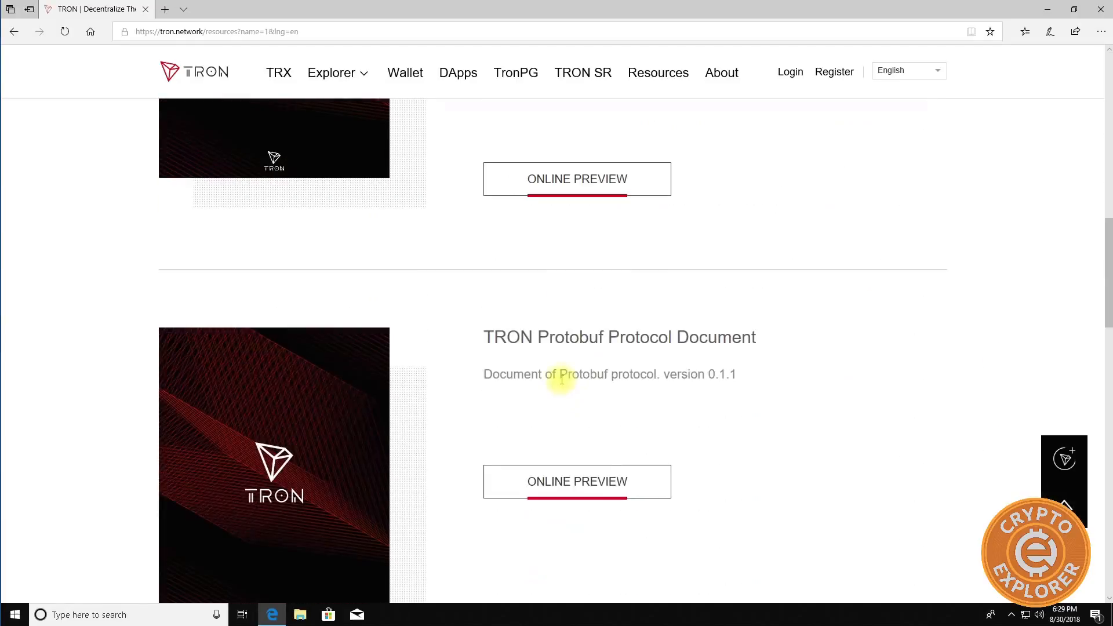
# Go to TRON's Choose Wallet page and scroll to the community-developed wallets section.
pyautogui.click(193, 72)
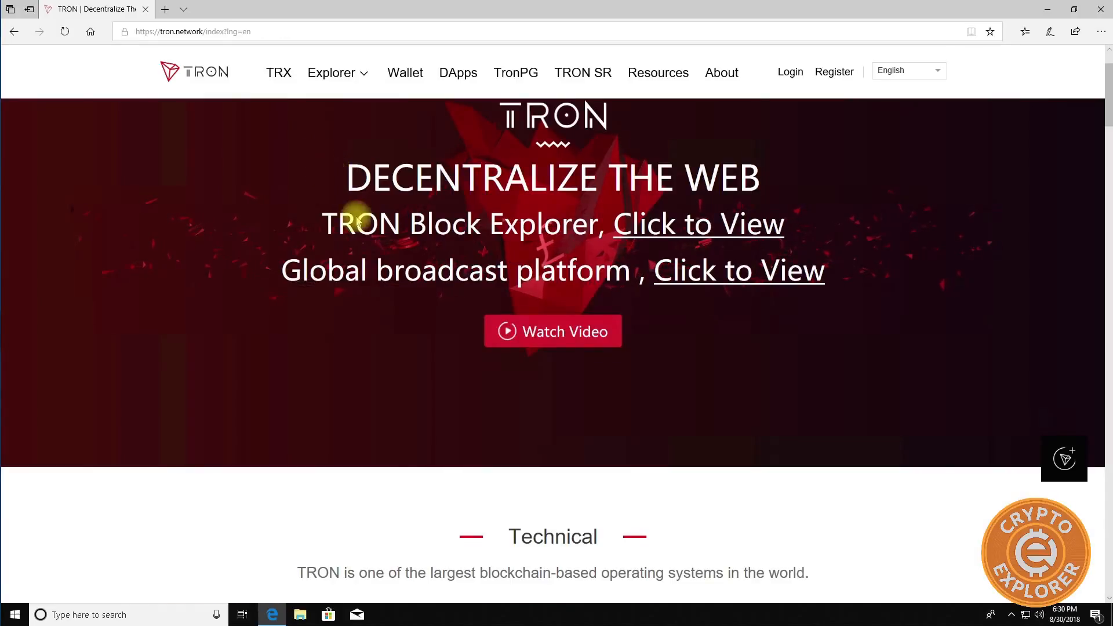
pyautogui.moveTo(263, 106)
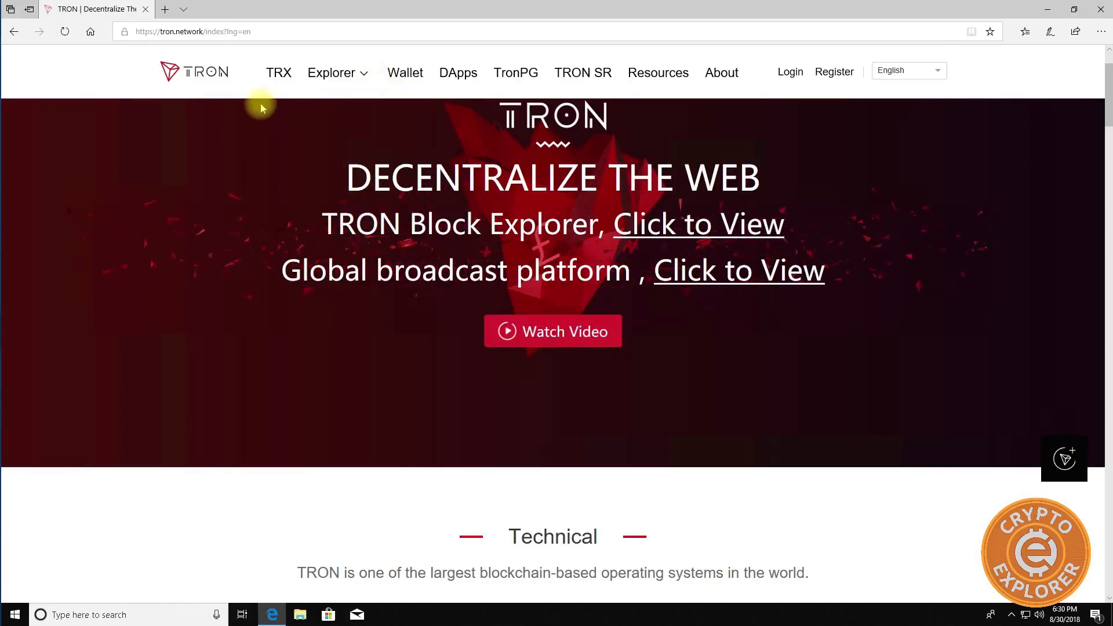
pyautogui.moveTo(404, 72)
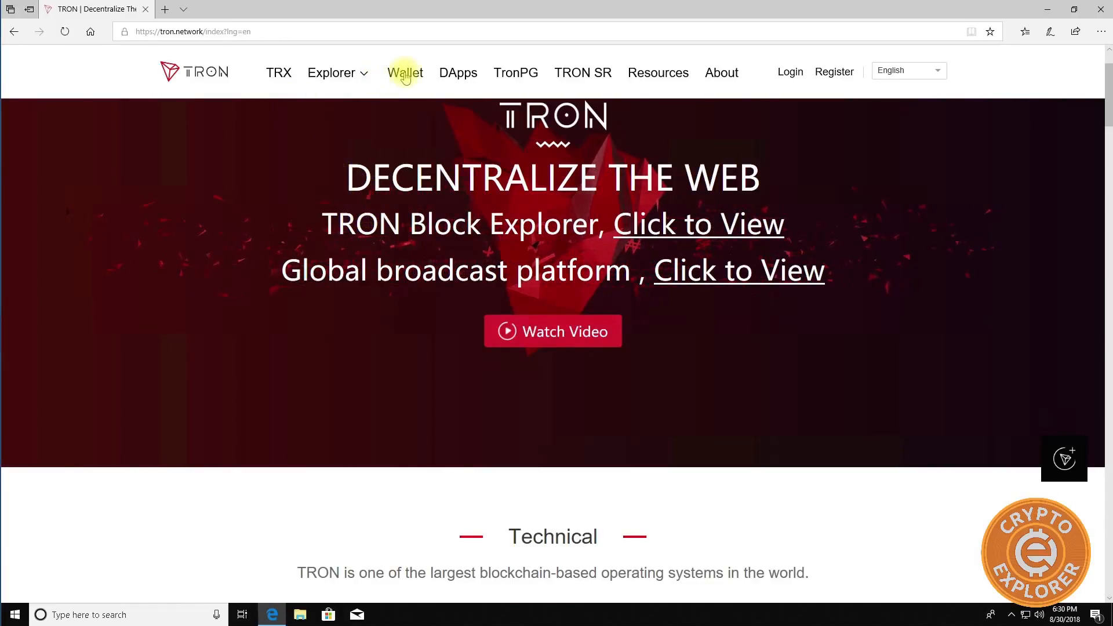
pyautogui.click(404, 72)
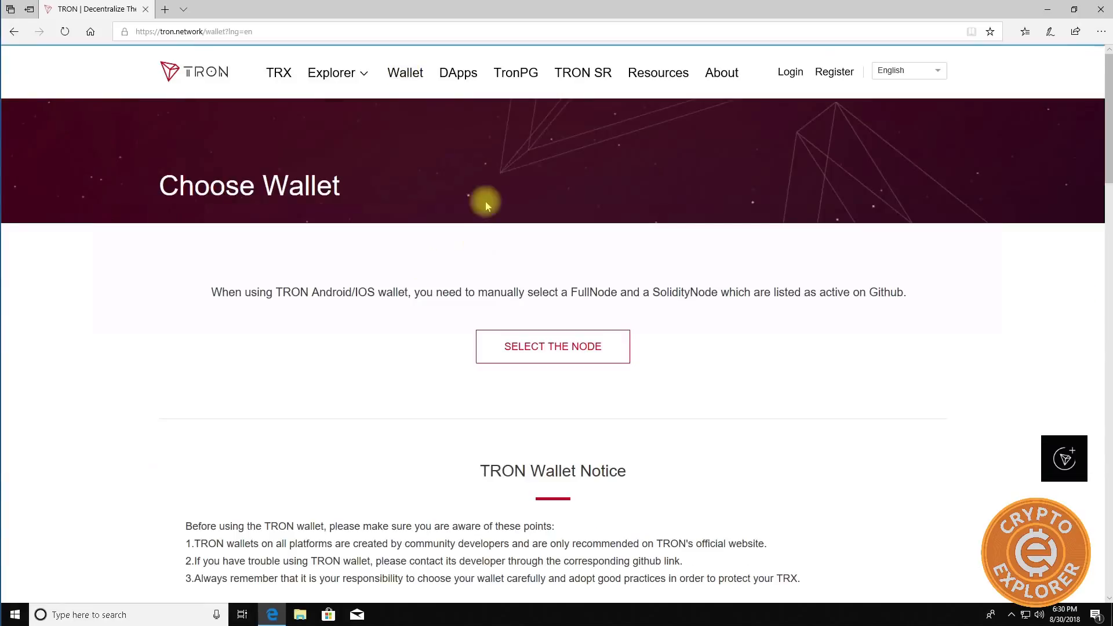
pyautogui.scroll(-3)
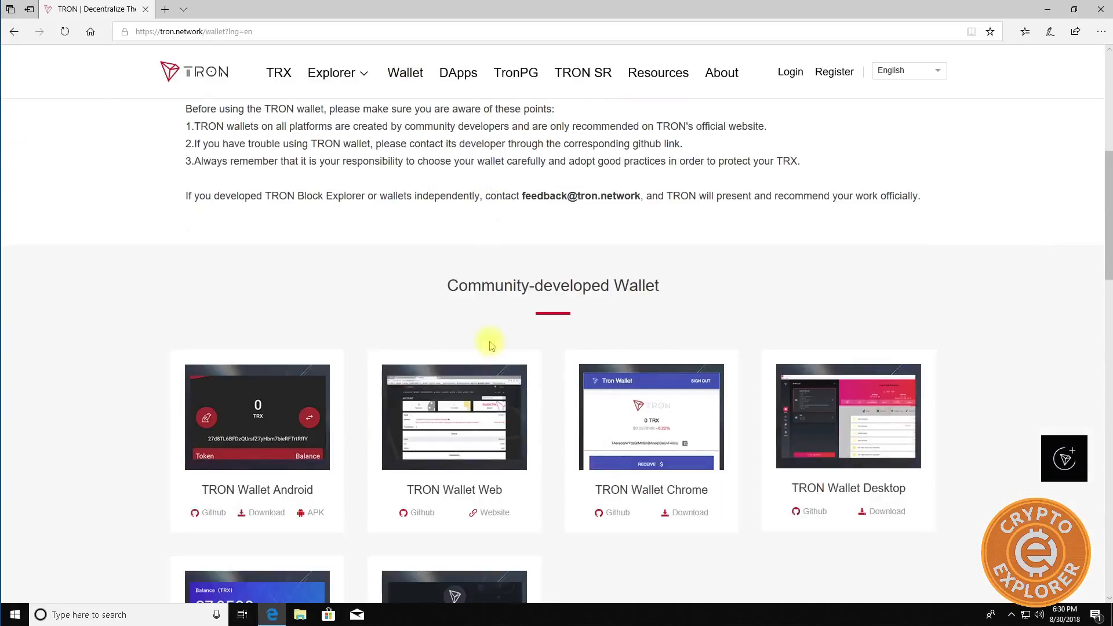
pyautogui.scroll(-3)
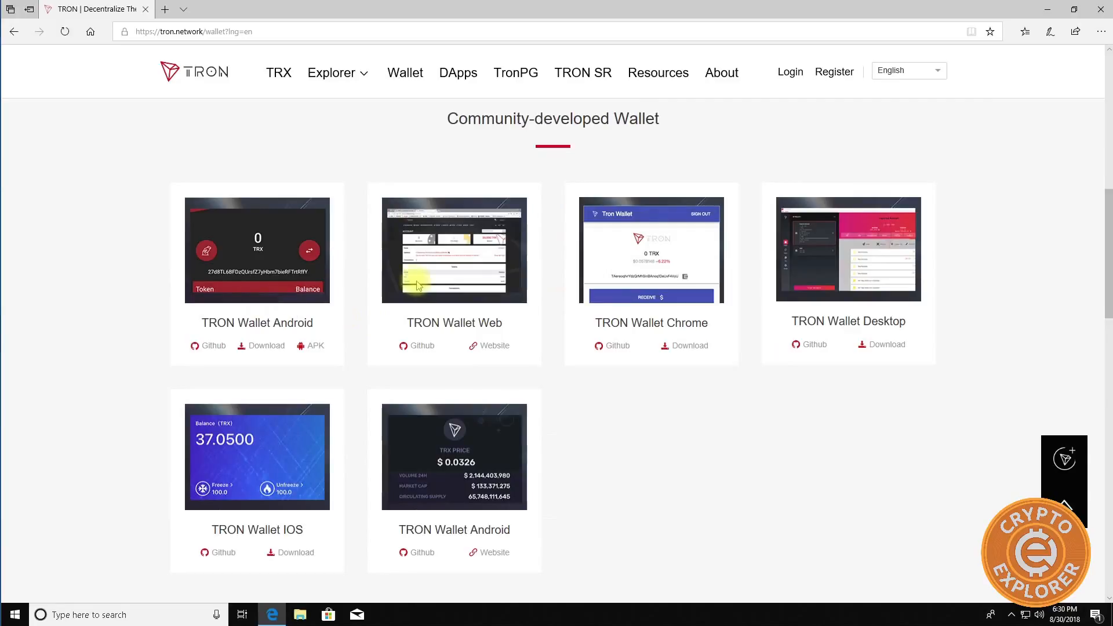
pyautogui.moveTo(671, 322)
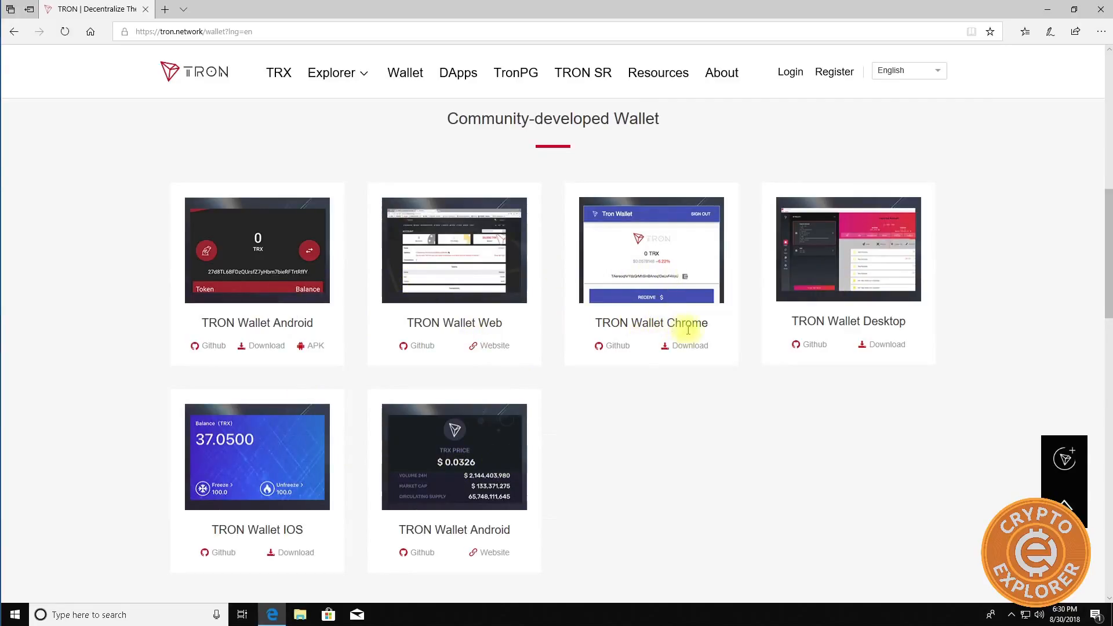
pyautogui.moveTo(423, 278)
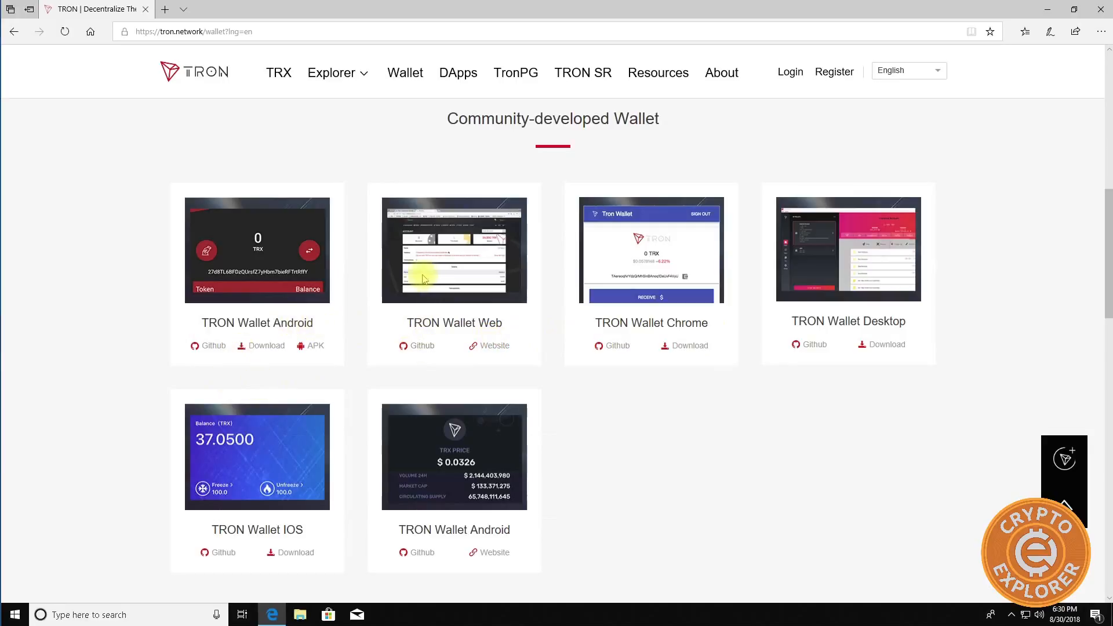
pyautogui.moveTo(788, 297)
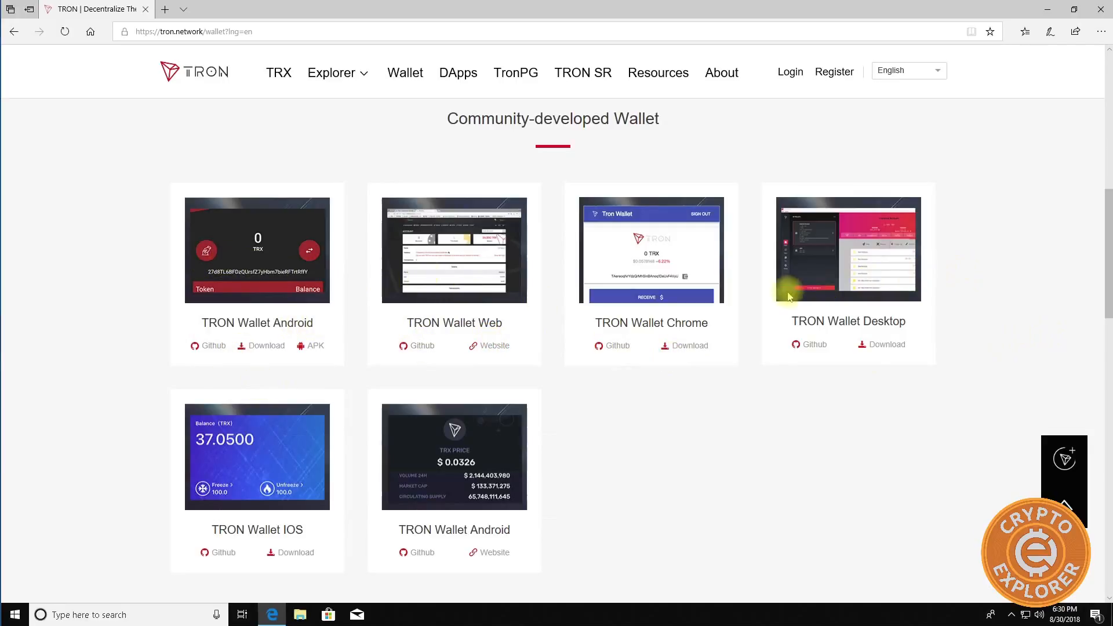
pyautogui.moveTo(907, 374)
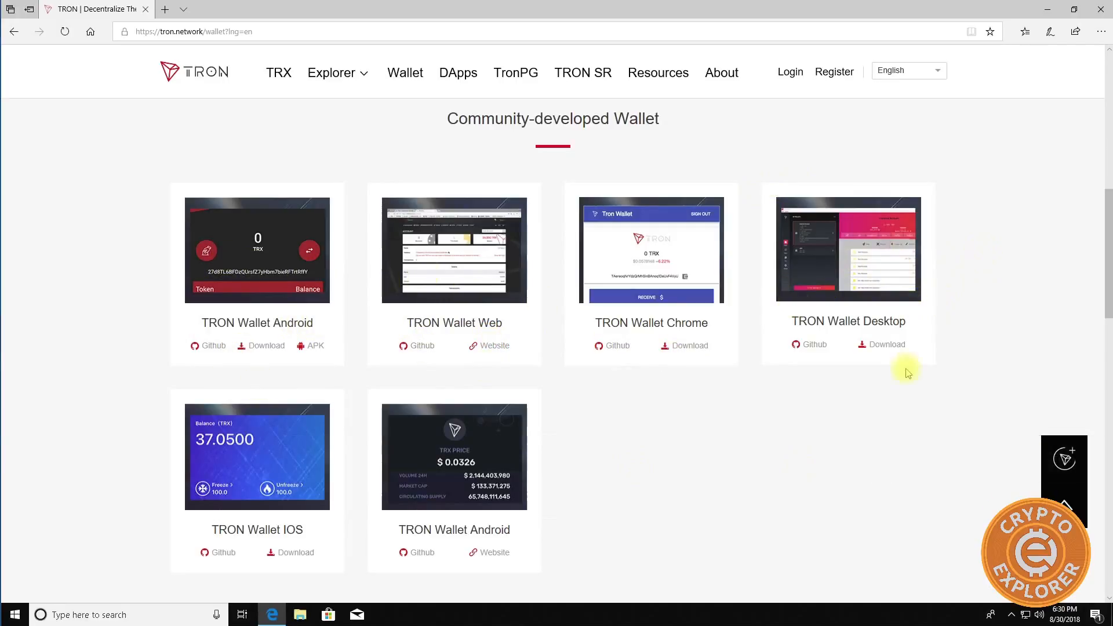
pyautogui.moveTo(885, 344)
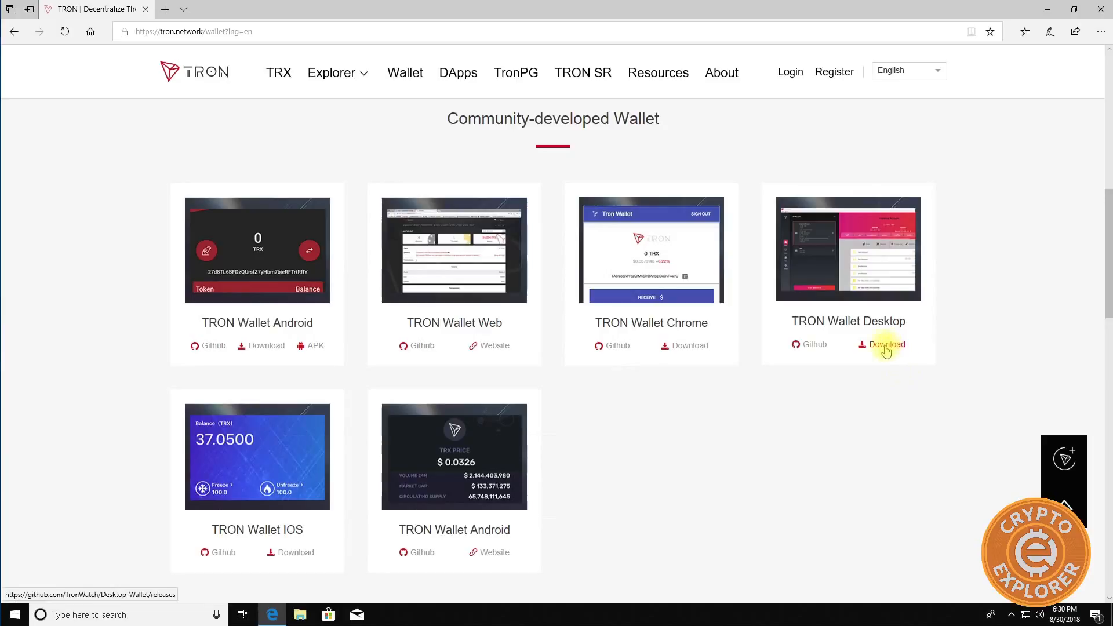
# Download TronWatch-Windows-1.0.7.zip from the desktop wallet's GitHub releases and save it.
pyautogui.click(885, 346)
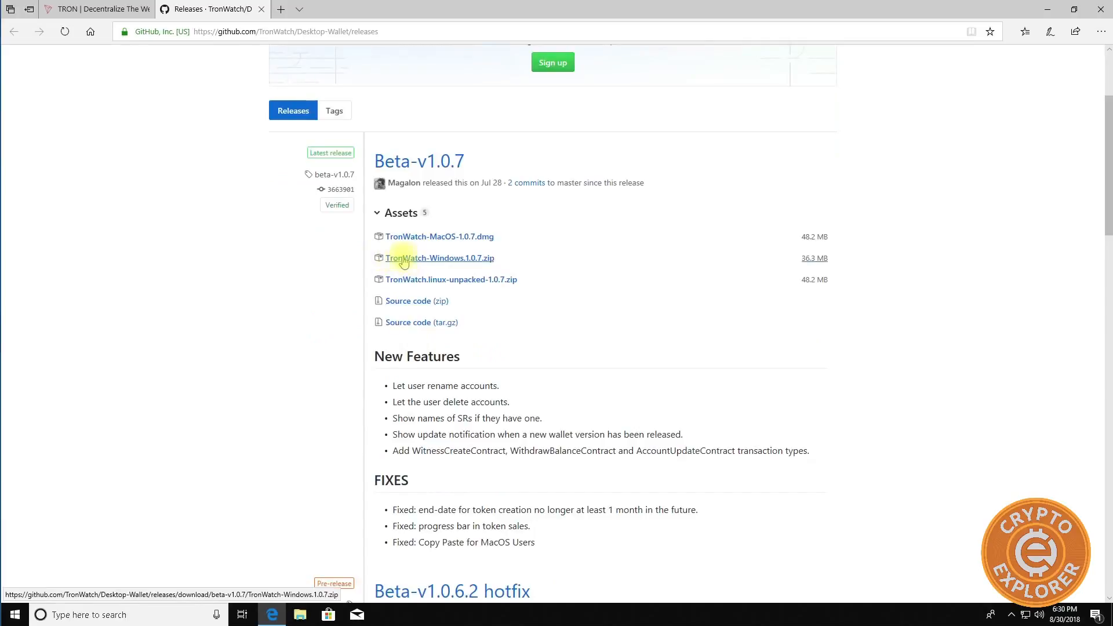
pyautogui.moveTo(476, 261)
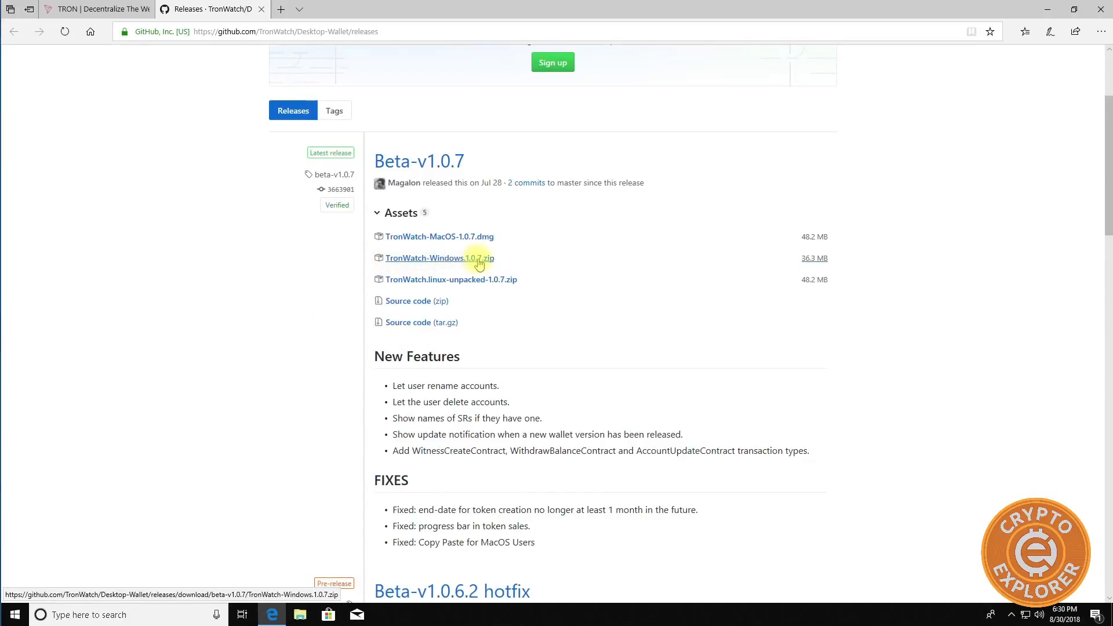
pyautogui.moveTo(424, 263)
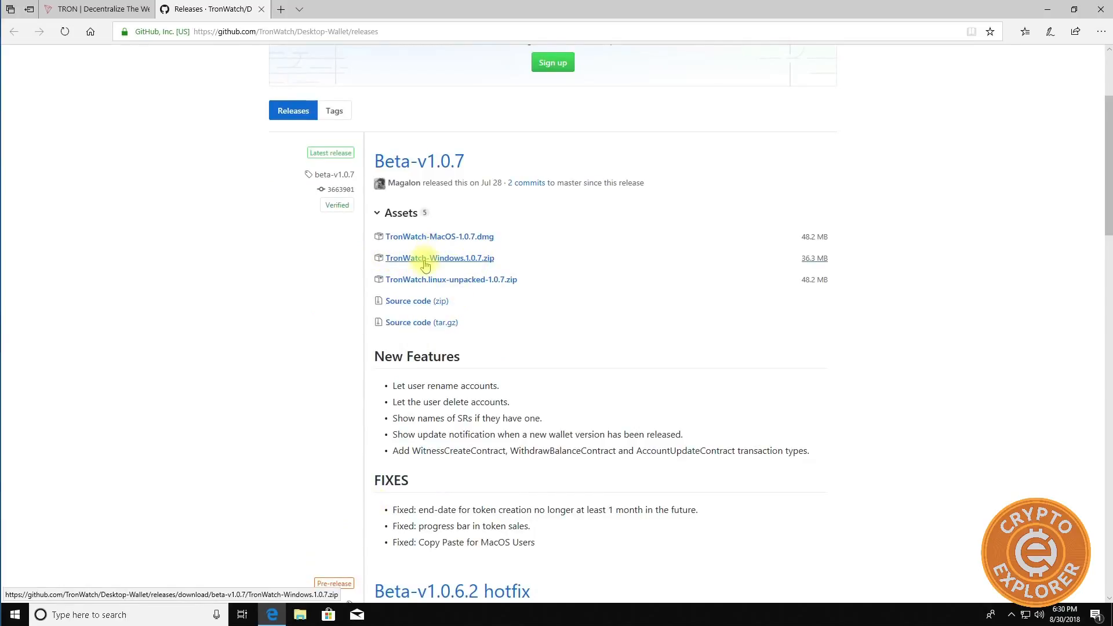
pyautogui.click(438, 257)
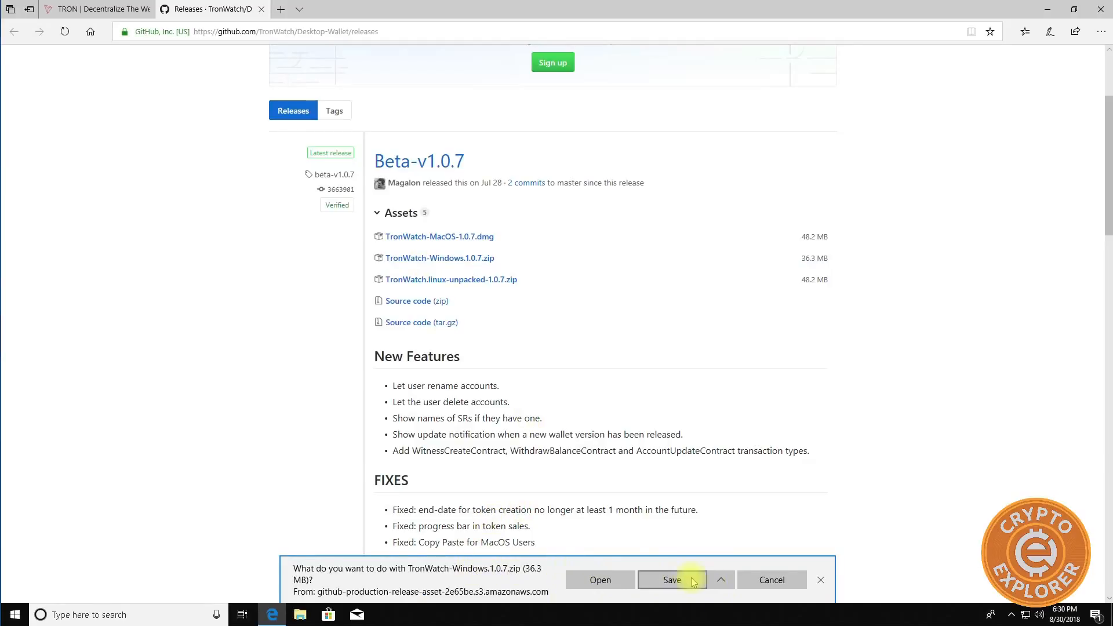
pyautogui.click(671, 579)
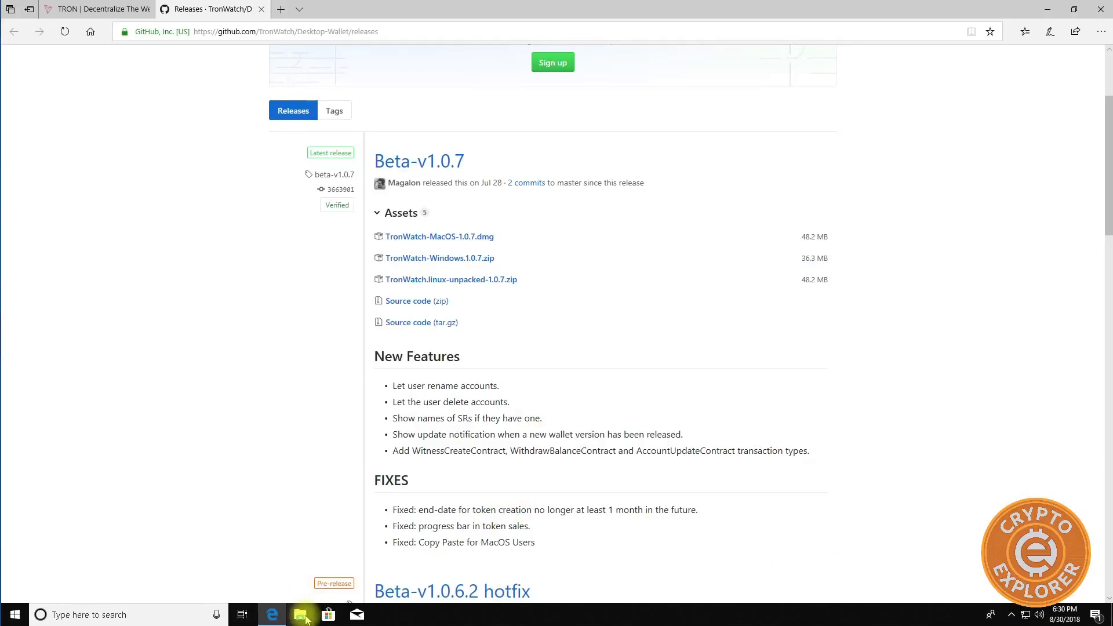
# Extract the TronWatch zip in Downloads into its default subfolder.
pyautogui.click(299, 614)
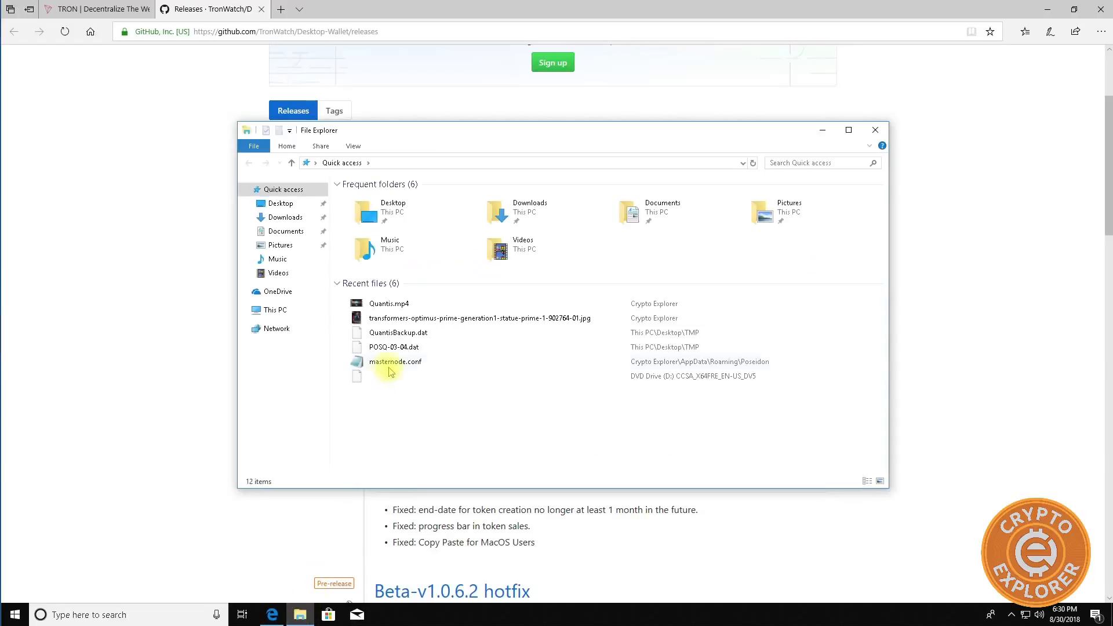
pyautogui.click(286, 216)
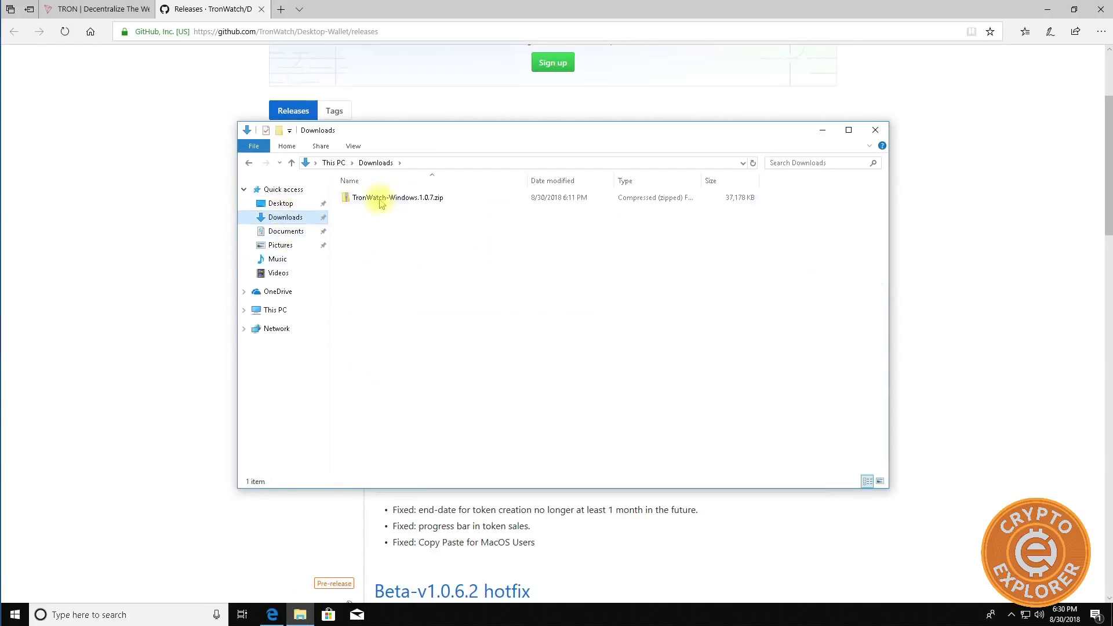
pyautogui.rightClick(398, 198)
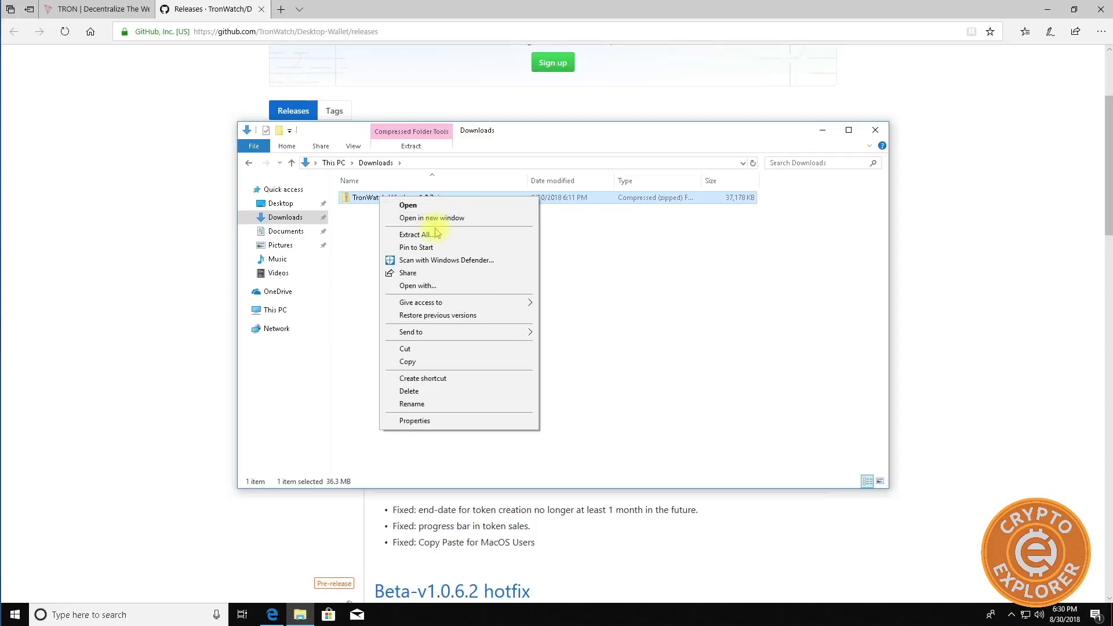
pyautogui.click(432, 251)
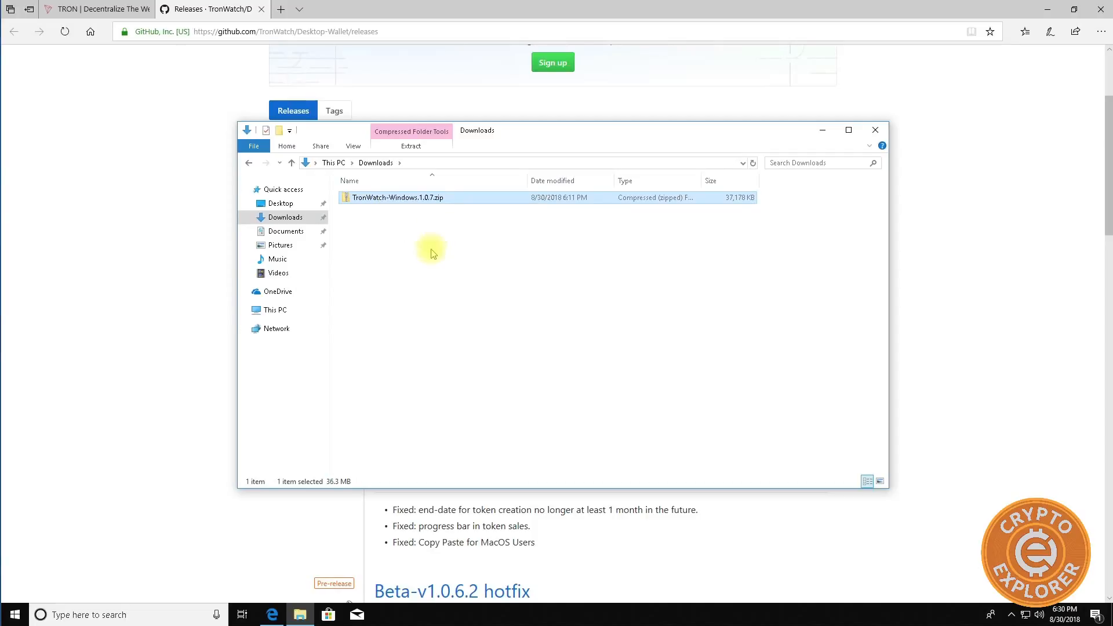
pyautogui.click(410, 146)
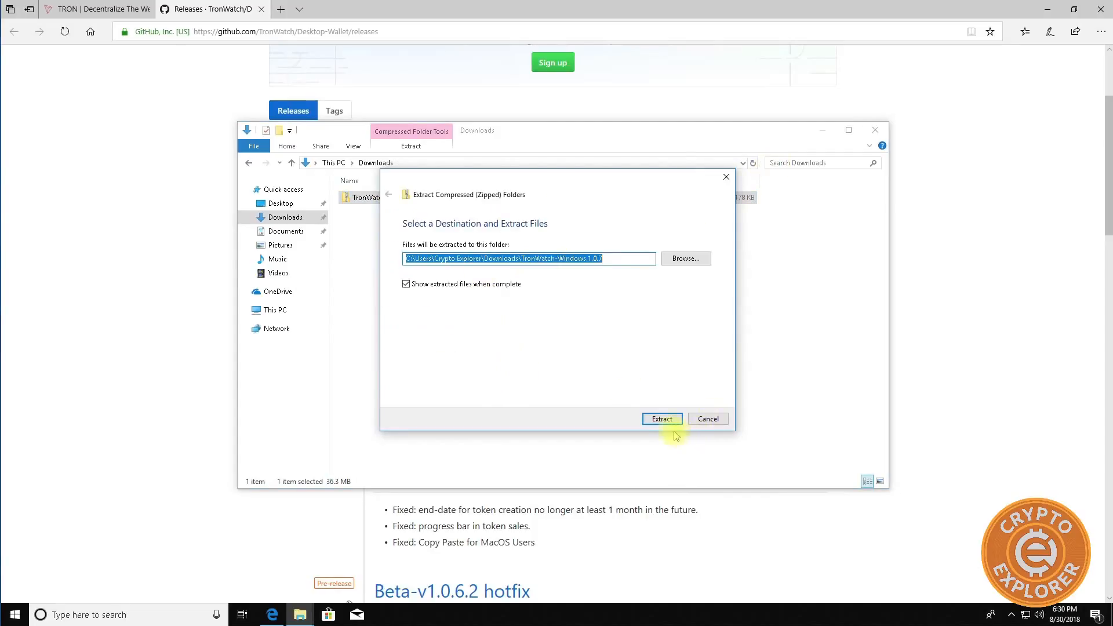
pyautogui.click(661, 419)
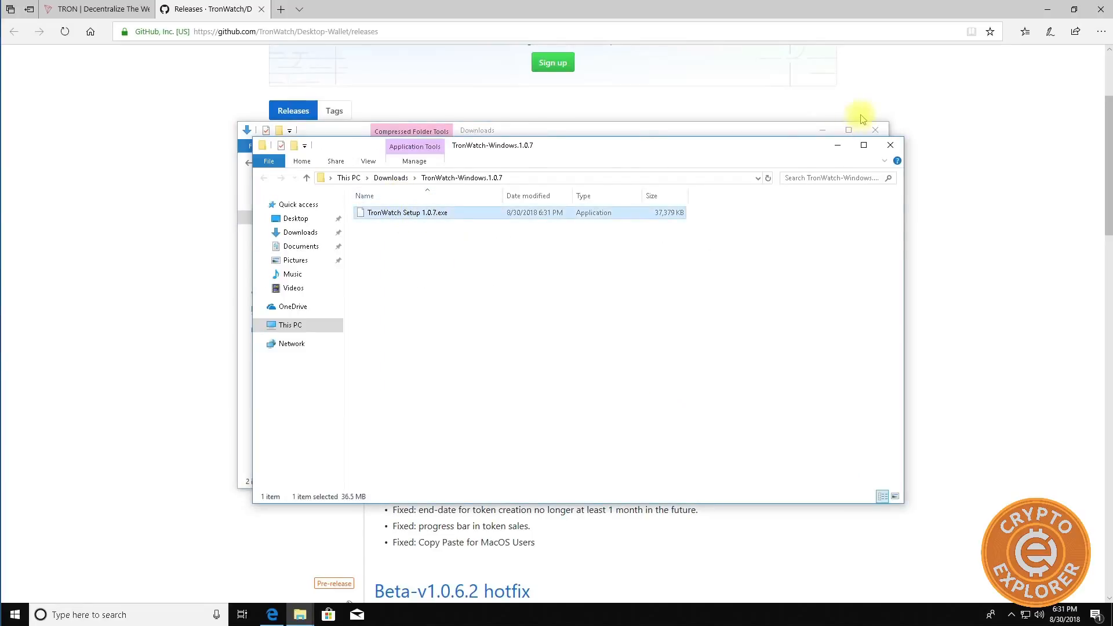
pyautogui.moveTo(1101, 11)
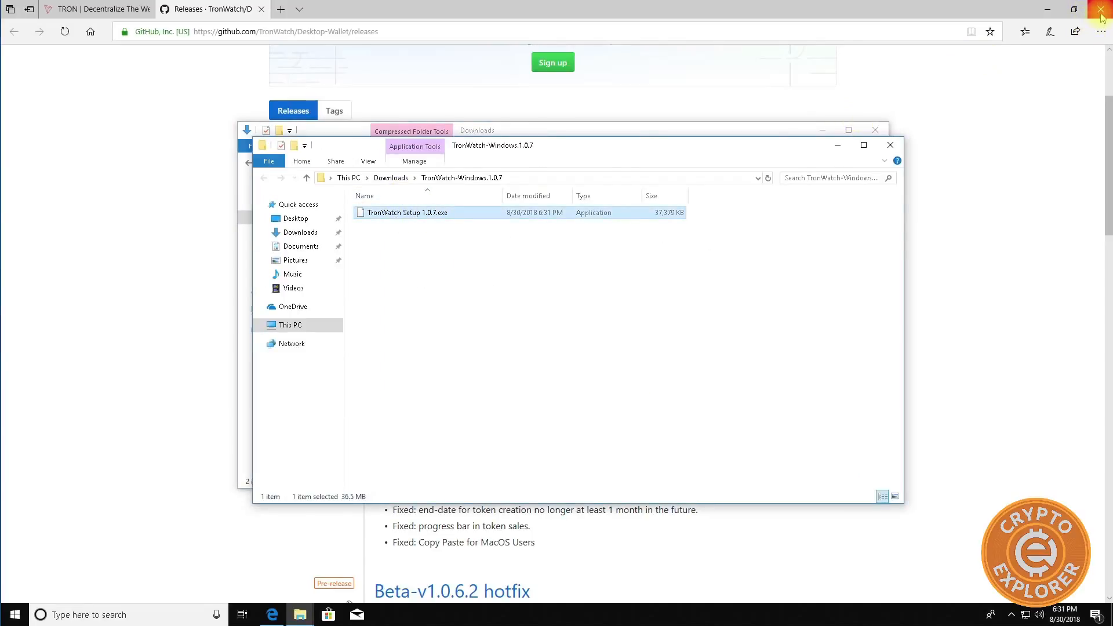
# Close Edge and the extra Downloads window, then run TronWatch Setup 1.0.7.exe.
pyautogui.click(1102, 9)
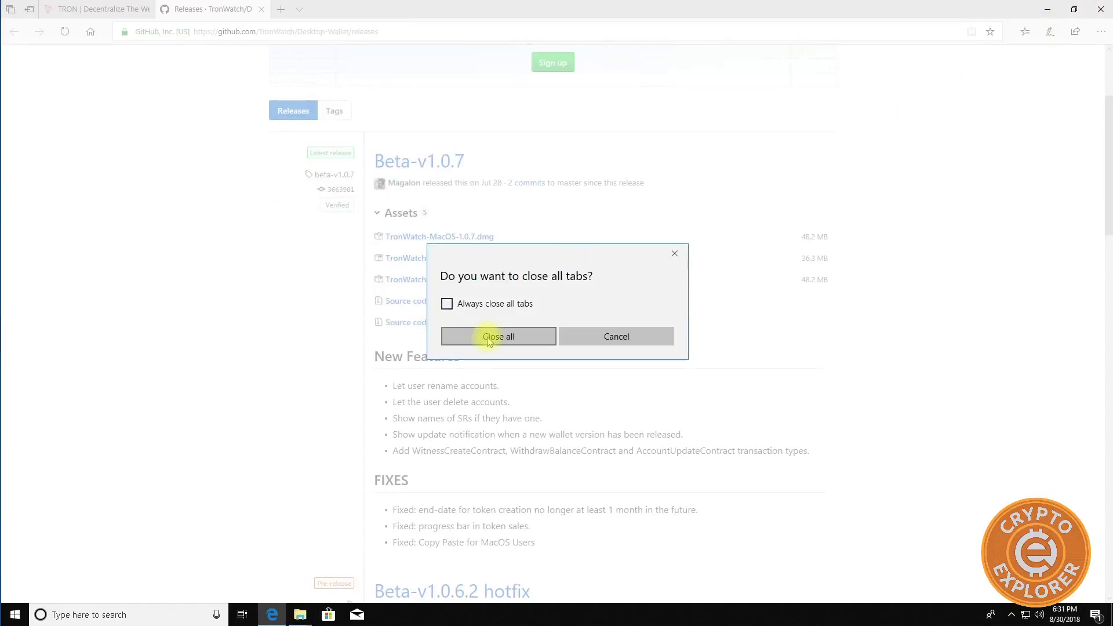
pyautogui.click(497, 337)
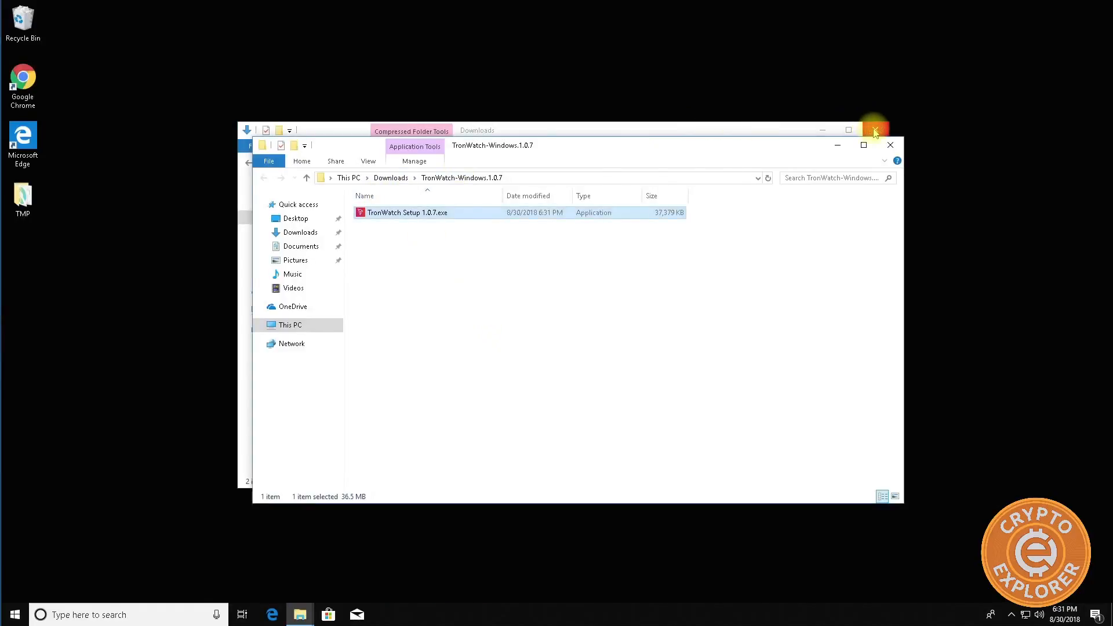
pyautogui.click(876, 130)
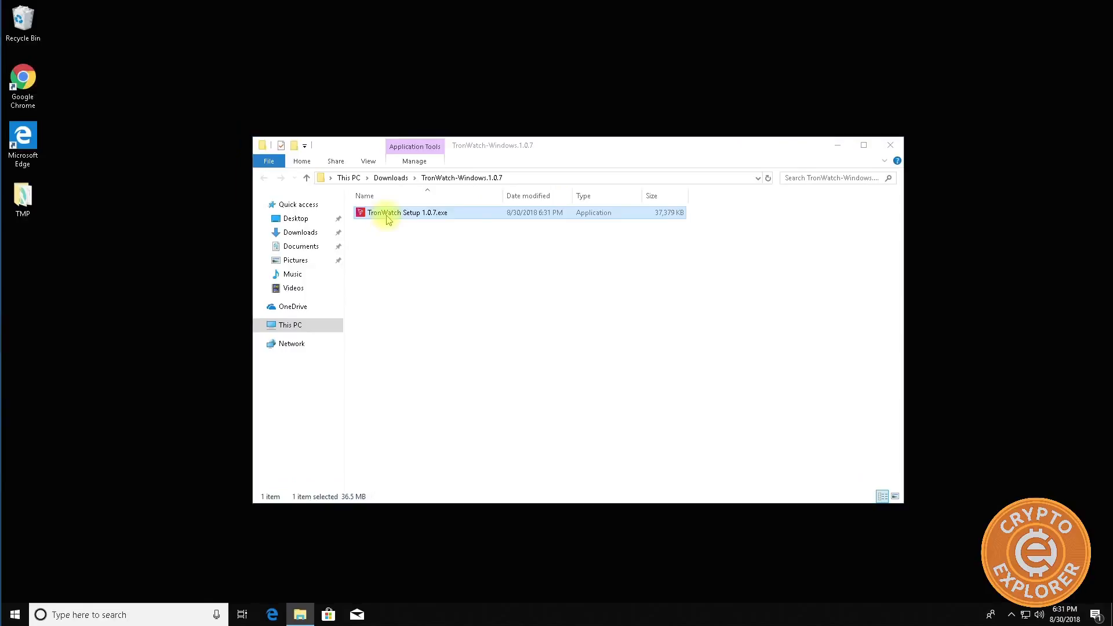
pyautogui.doubleClick(406, 212)
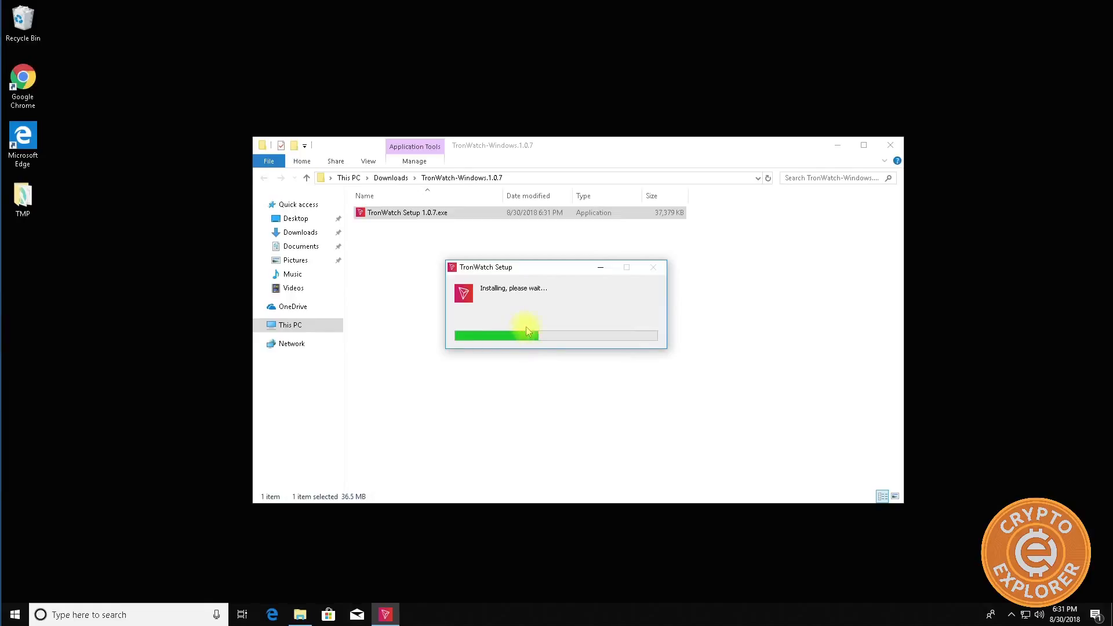
pyautogui.moveTo(606, 304)
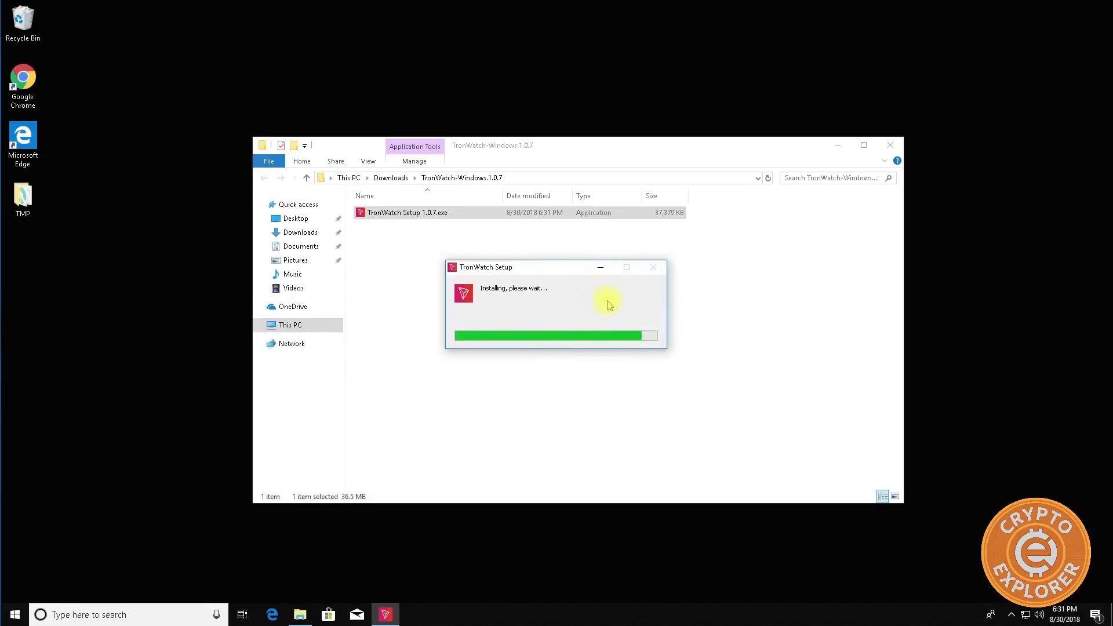
pyautogui.moveTo(566, 311)
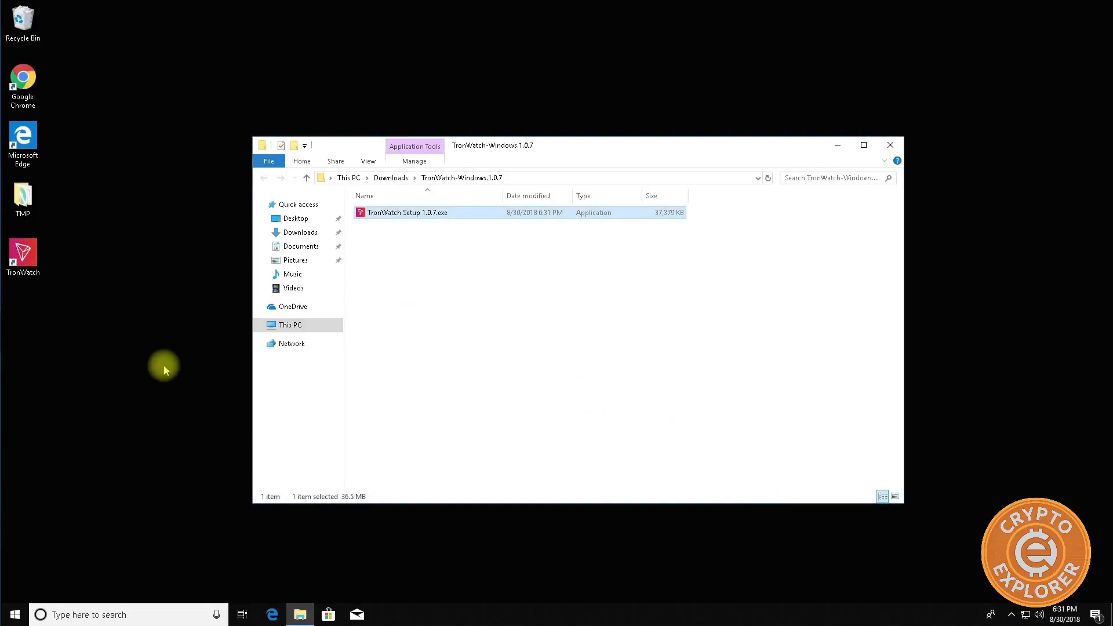
# Launch the installed TronWatch app to its Wallet Creation screen.
pyautogui.doubleClick(407, 212)
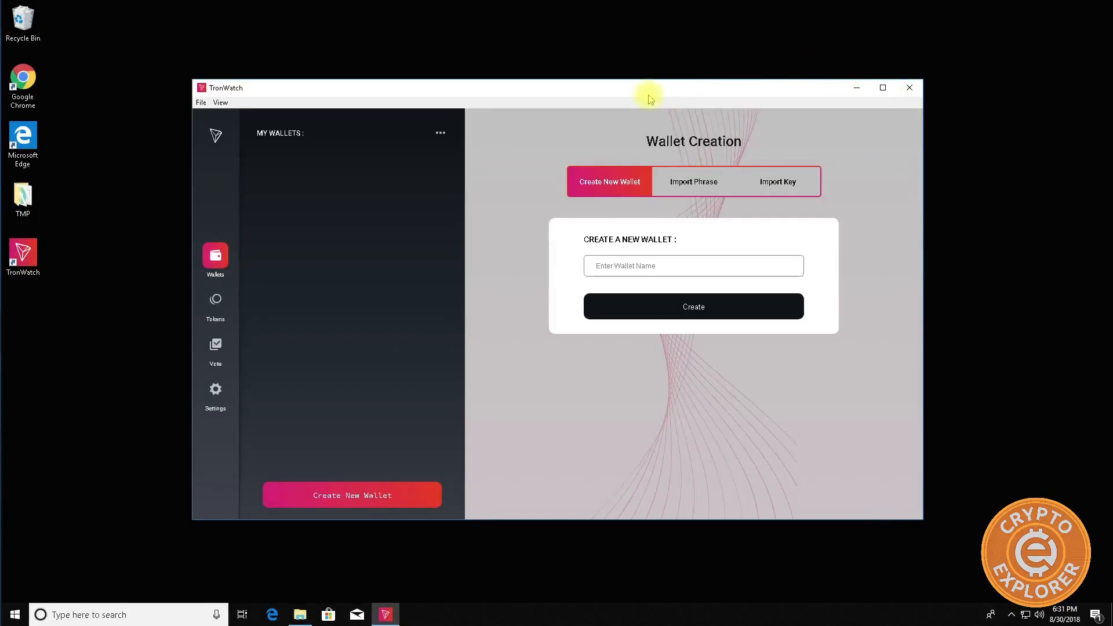
pyautogui.moveTo(287, 607)
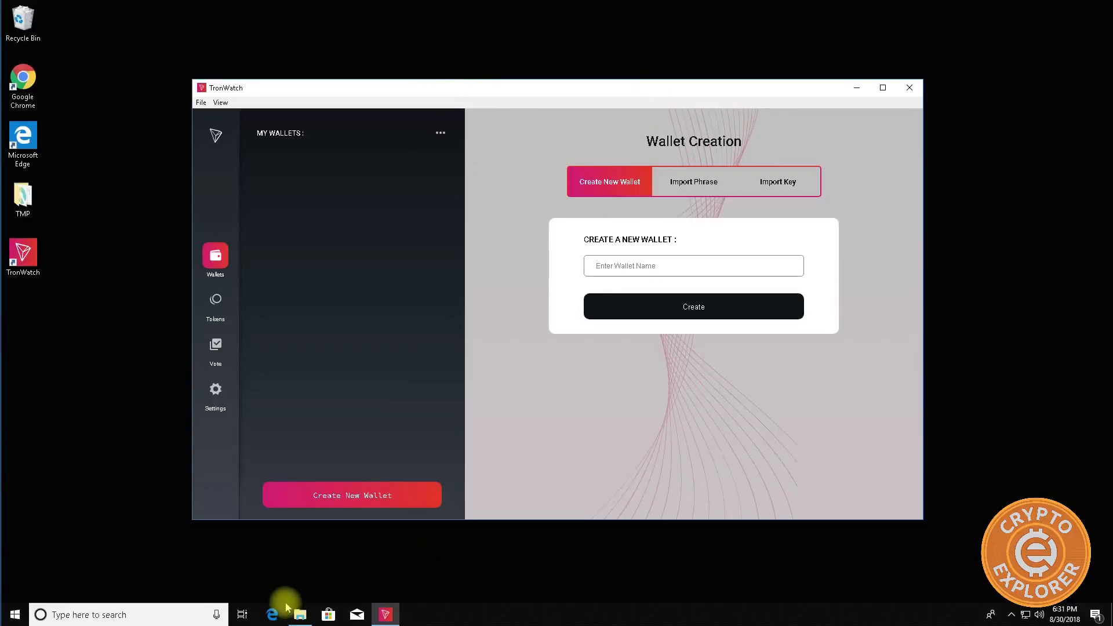
pyautogui.moveTo(823, 180)
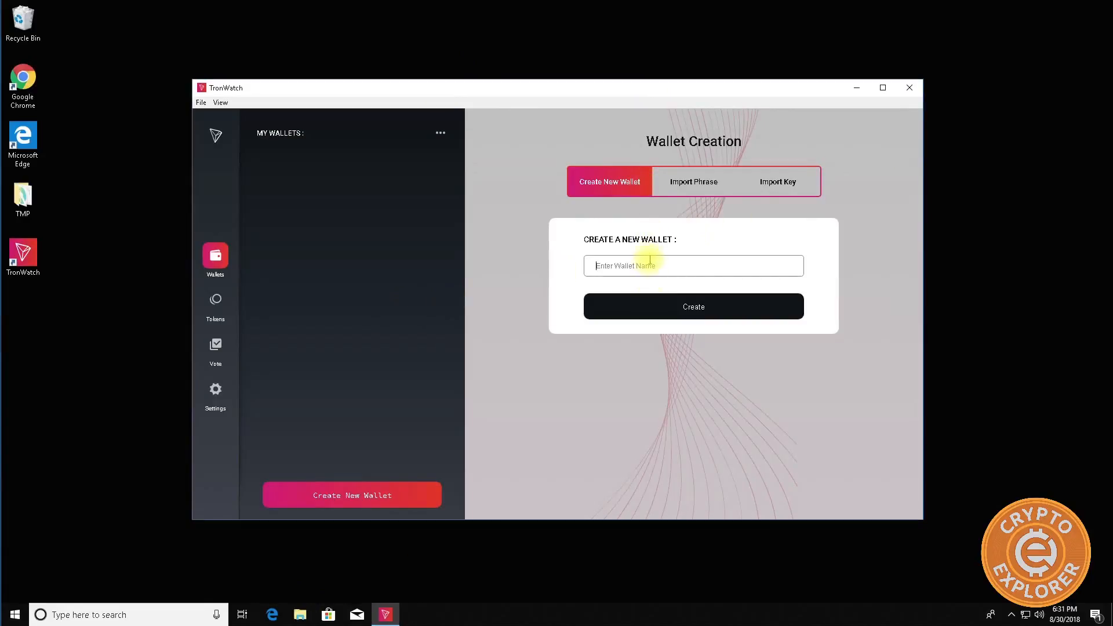
pyautogui.moveTo(799, 424)
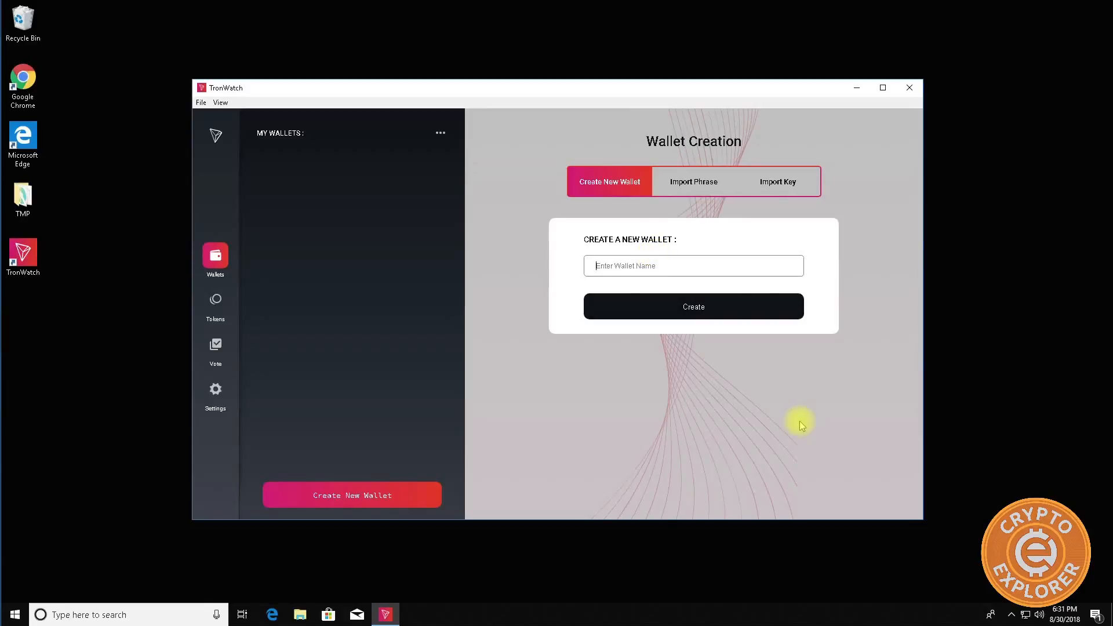
# Create a new wallet named CryptoWallet.
pyautogui.write('c')
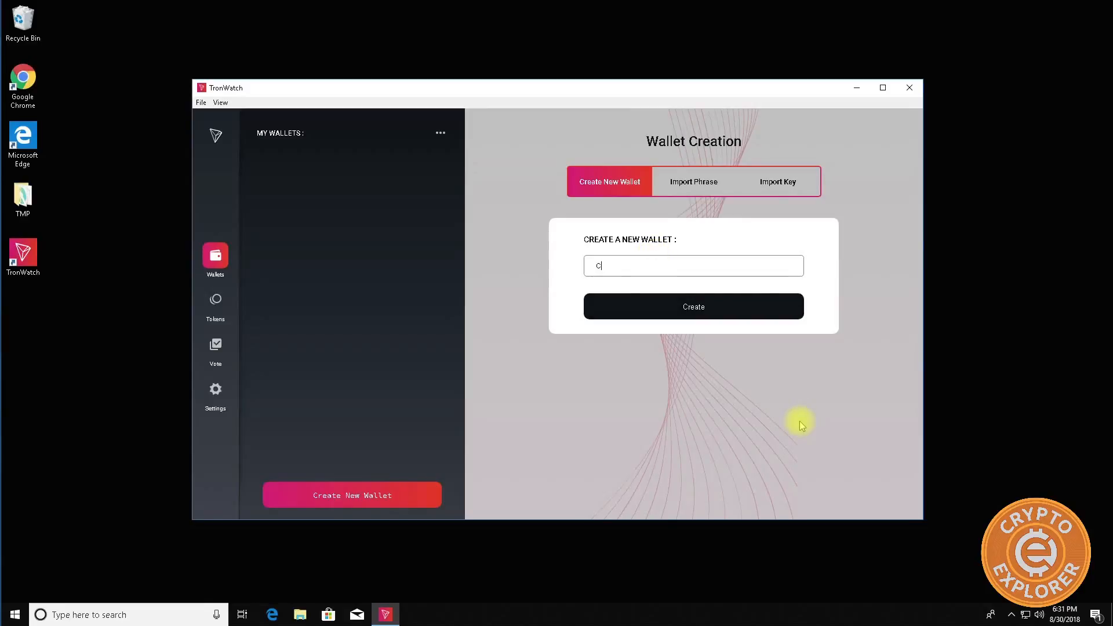
pyautogui.write('rypto')
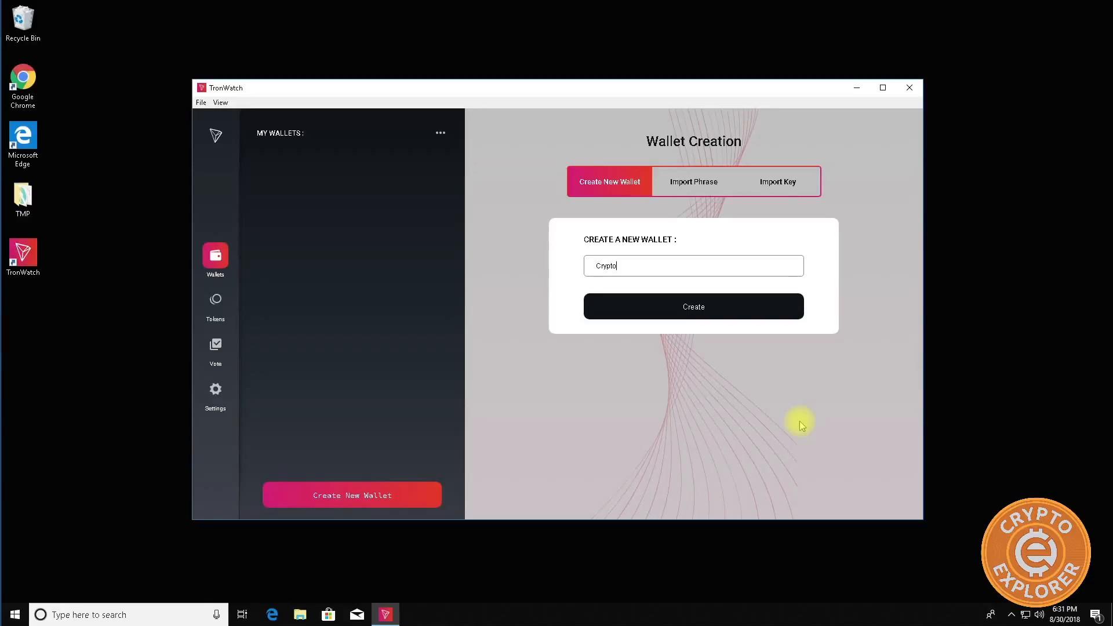
pyautogui.write('Wallet')
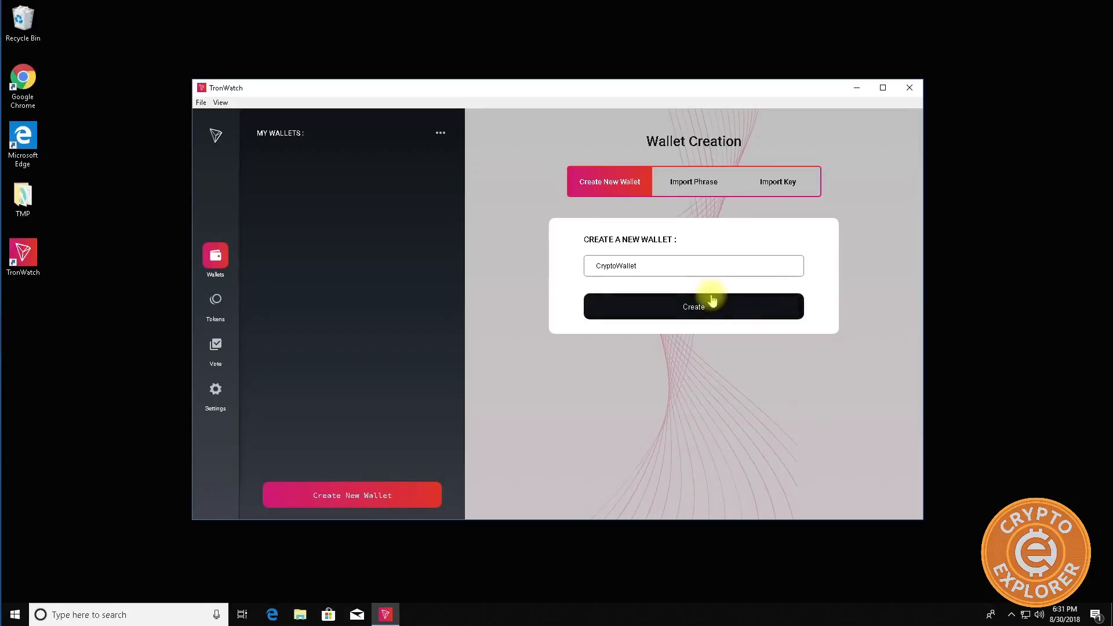
pyautogui.click(693, 306)
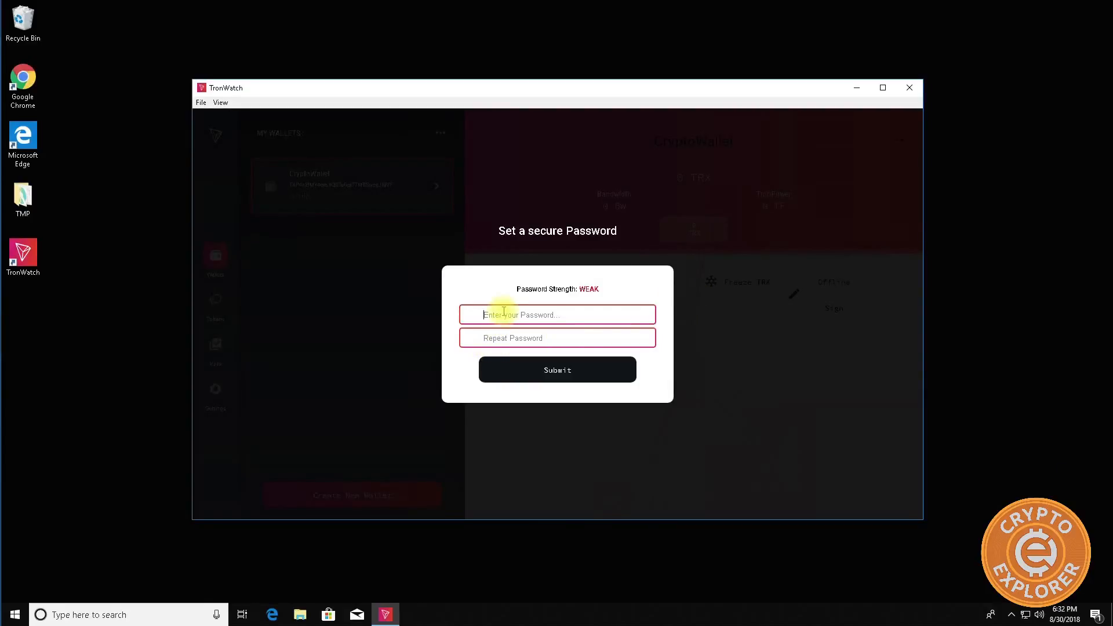
# Set and confirm the wallet password and submit it to open CryptoWallet.
pyautogui.write('password')
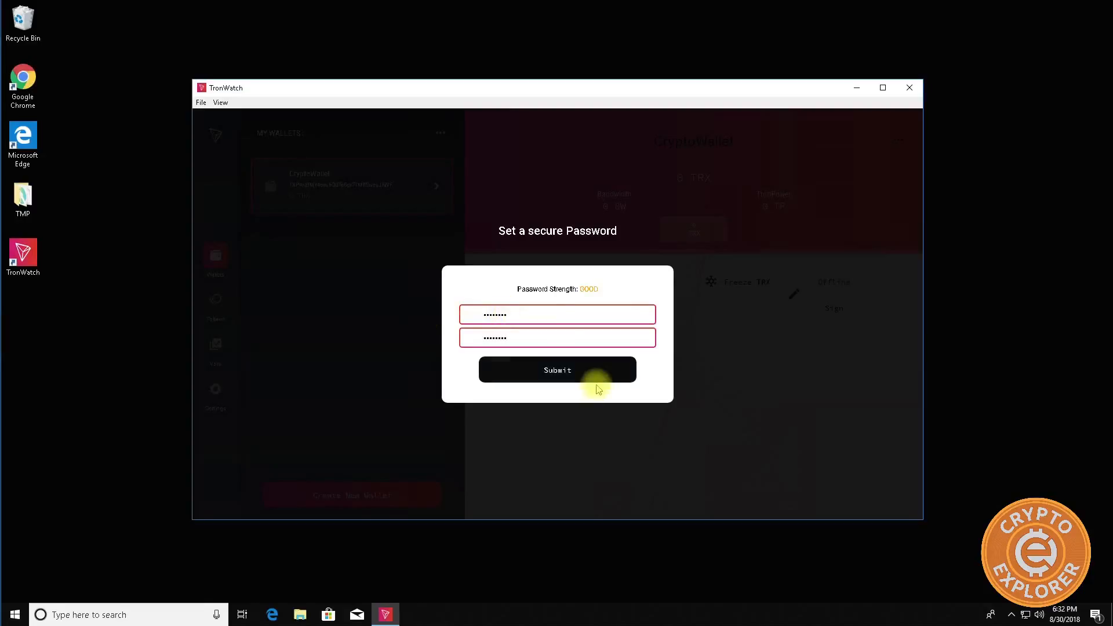
pyautogui.click(557, 368)
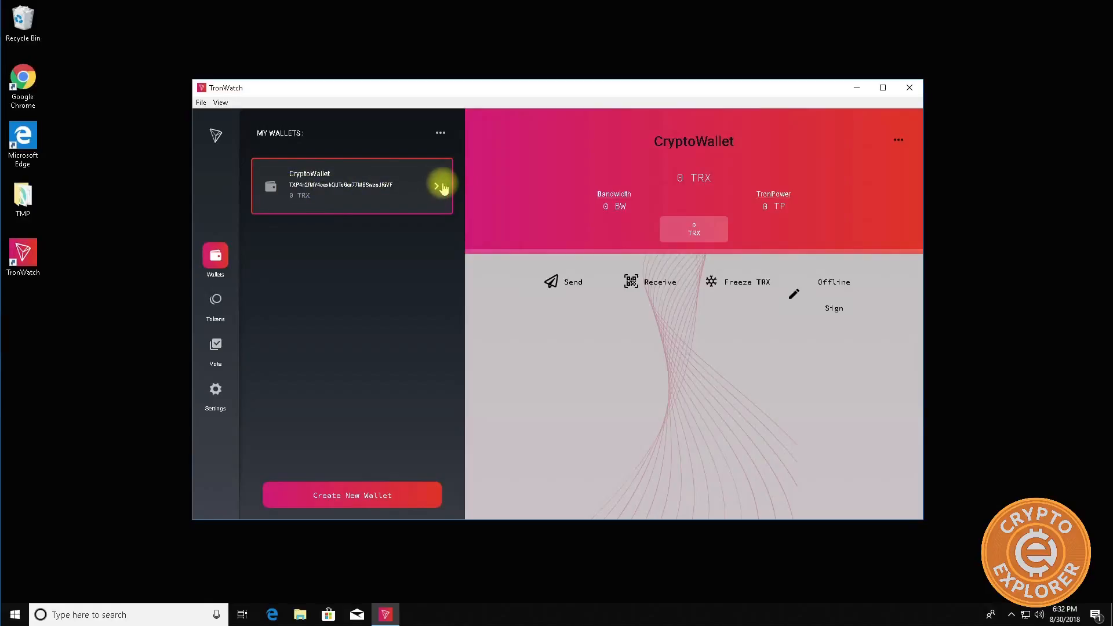
pyautogui.moveTo(298, 277)
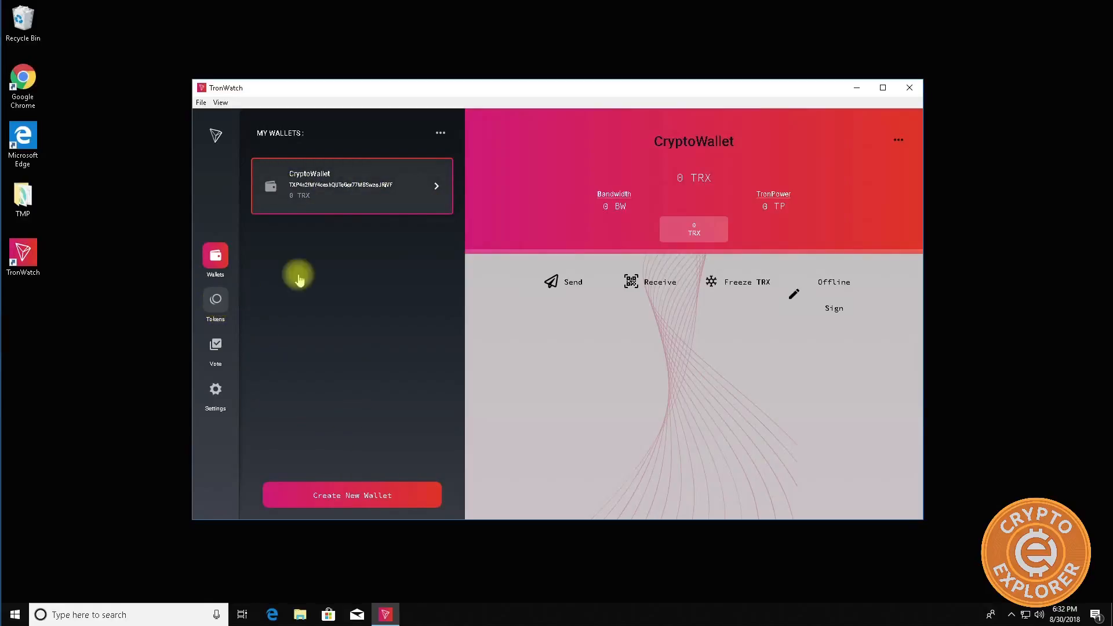
# Browse Tokens, Representatives and Settings, toggling transaction notifications on and back off.
pyautogui.click(215, 304)
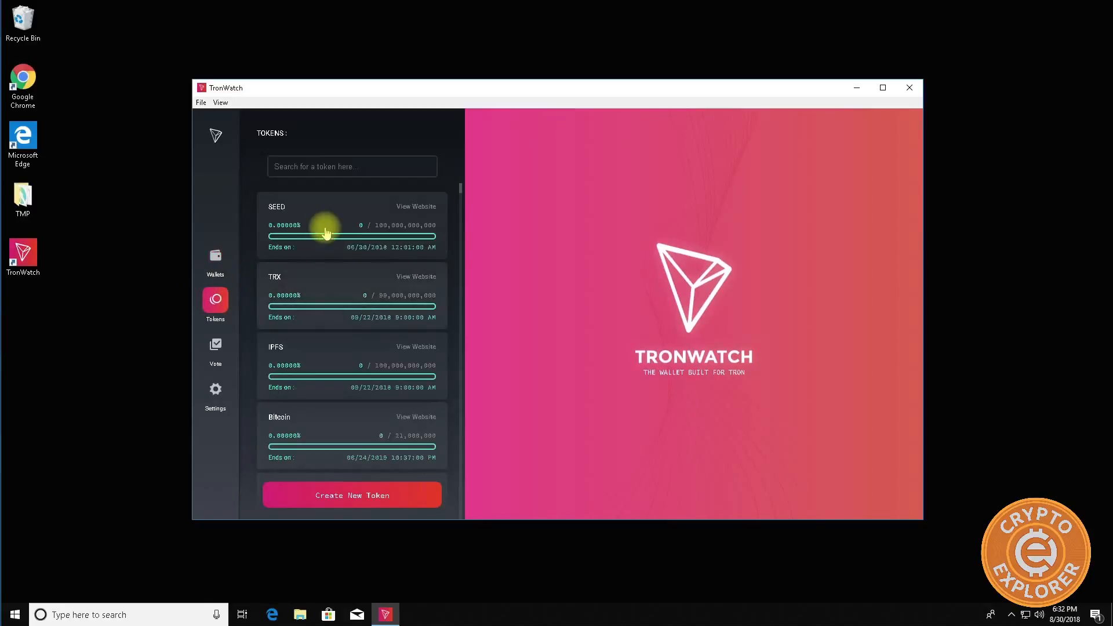
pyautogui.moveTo(254, 348)
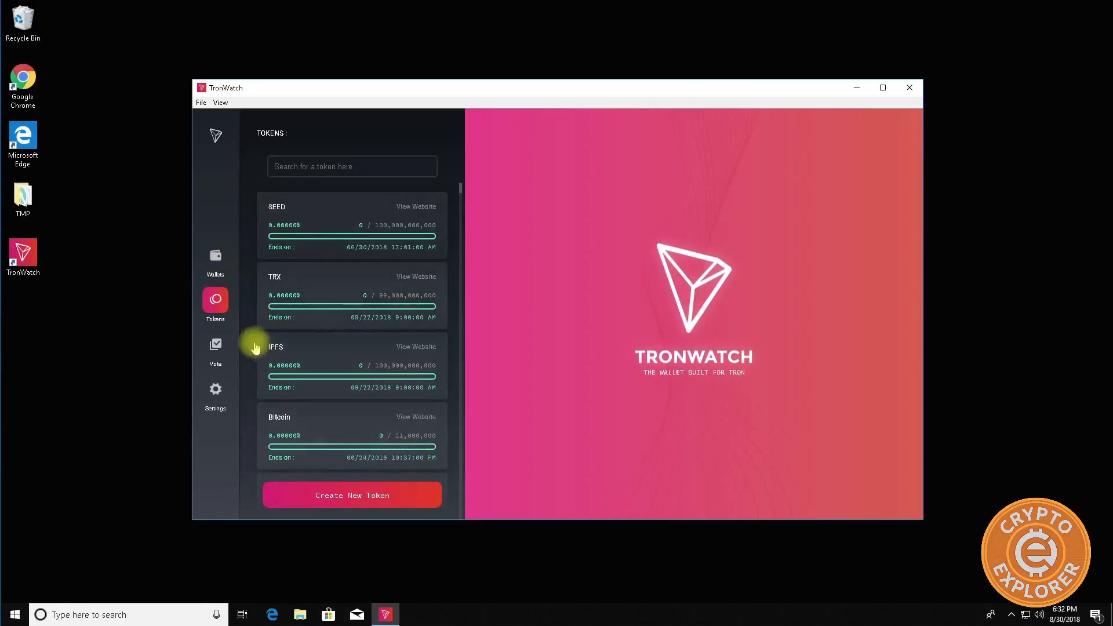
pyautogui.click(214, 348)
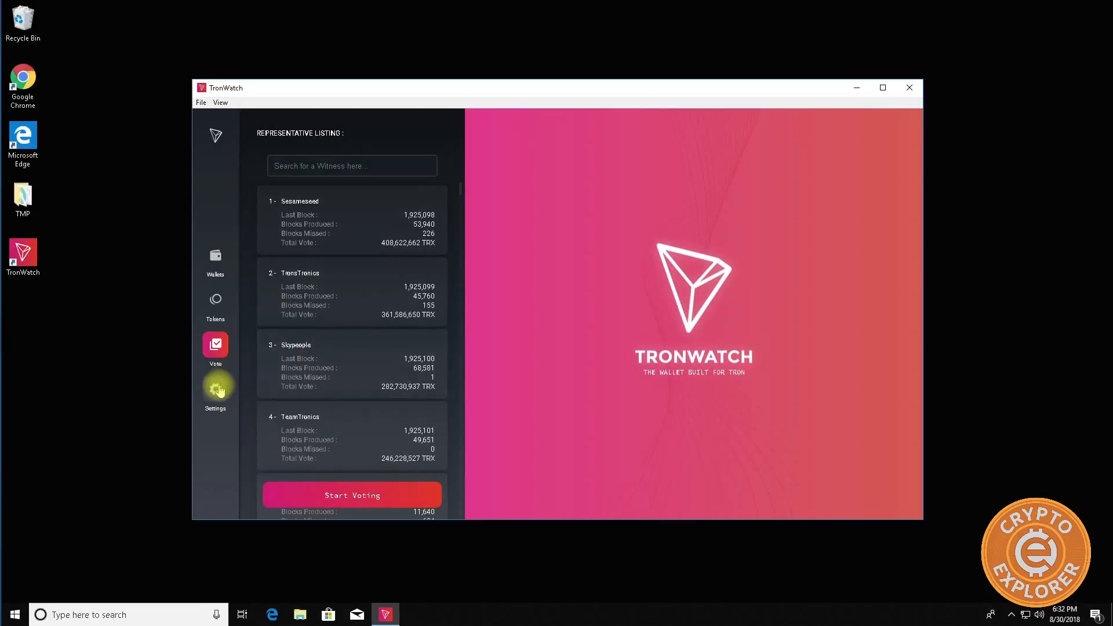
pyautogui.click(216, 390)
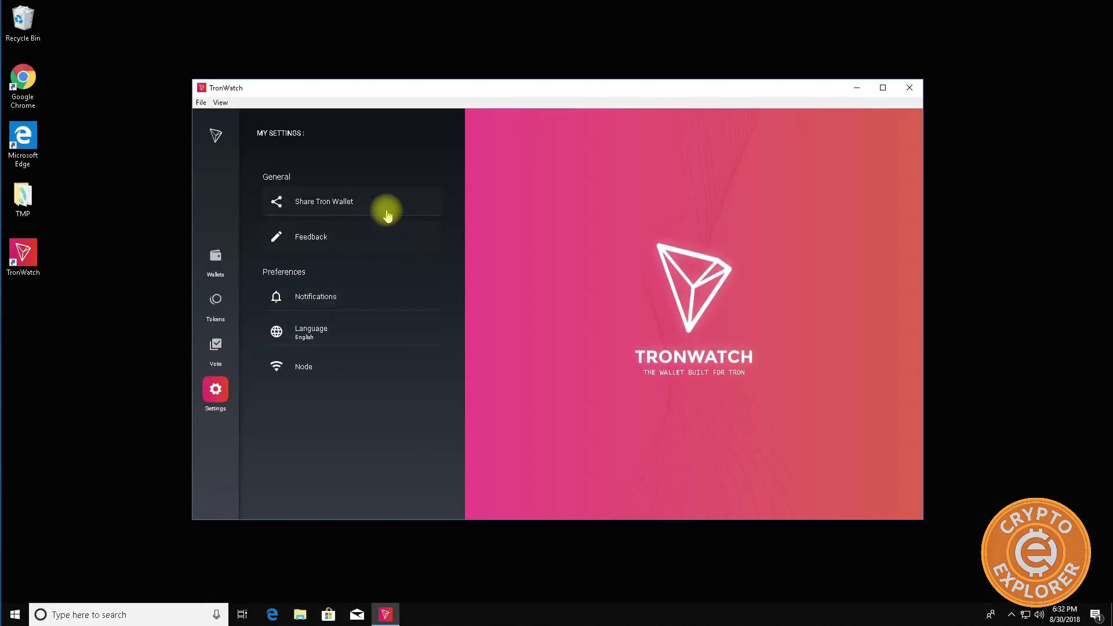
pyautogui.click(310, 295)
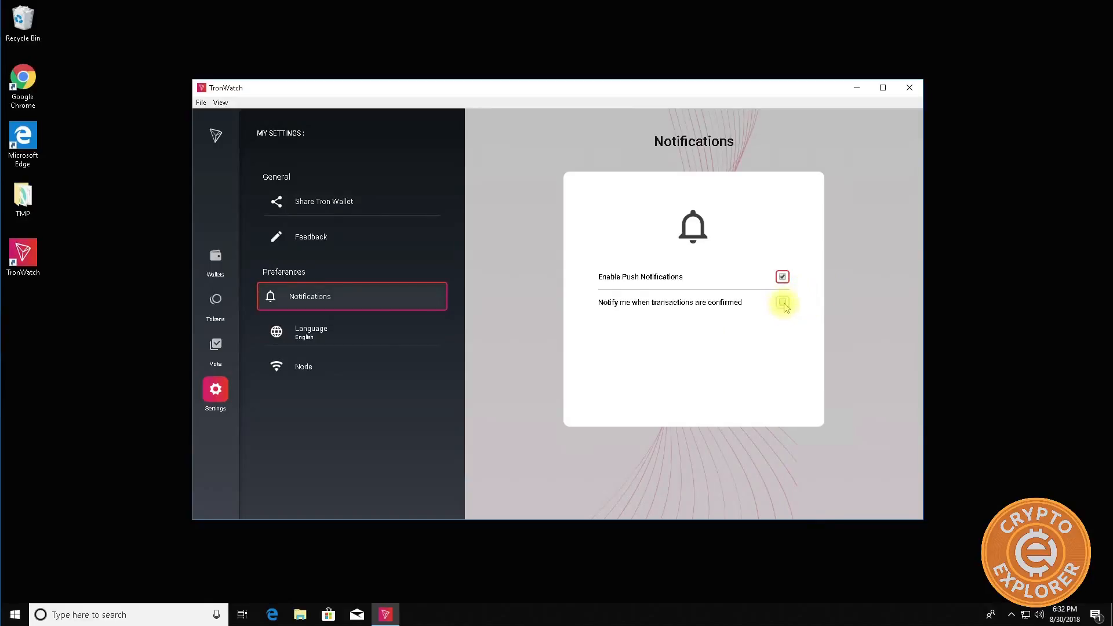
pyautogui.click(782, 302)
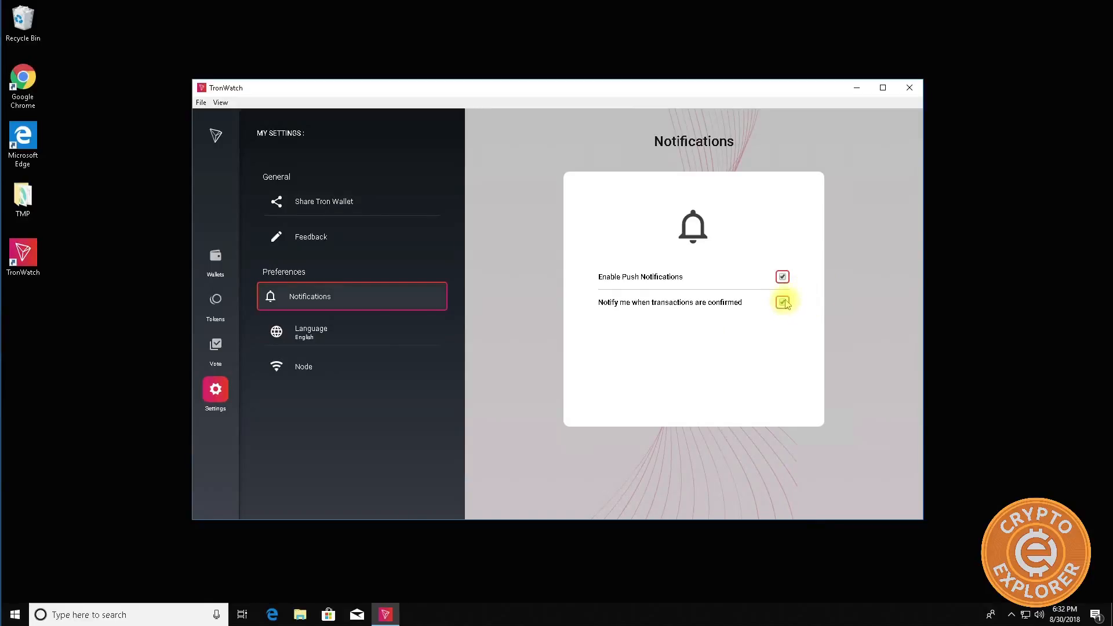
pyautogui.click(783, 302)
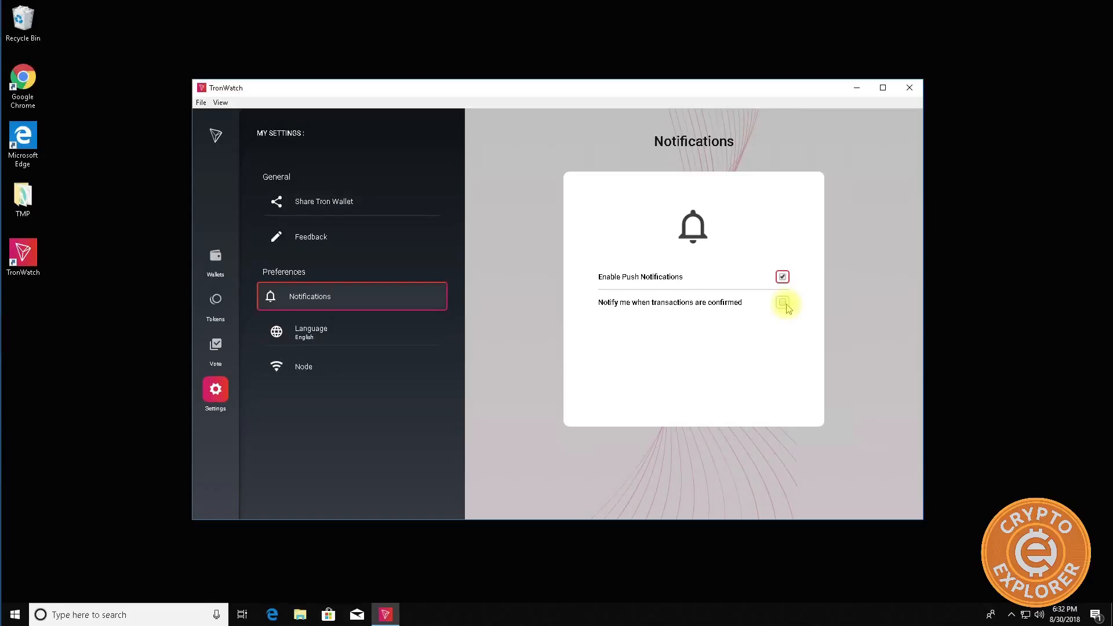
# Select CryptoWallet under My Wallets and open its detail view.
pyautogui.click(215, 257)
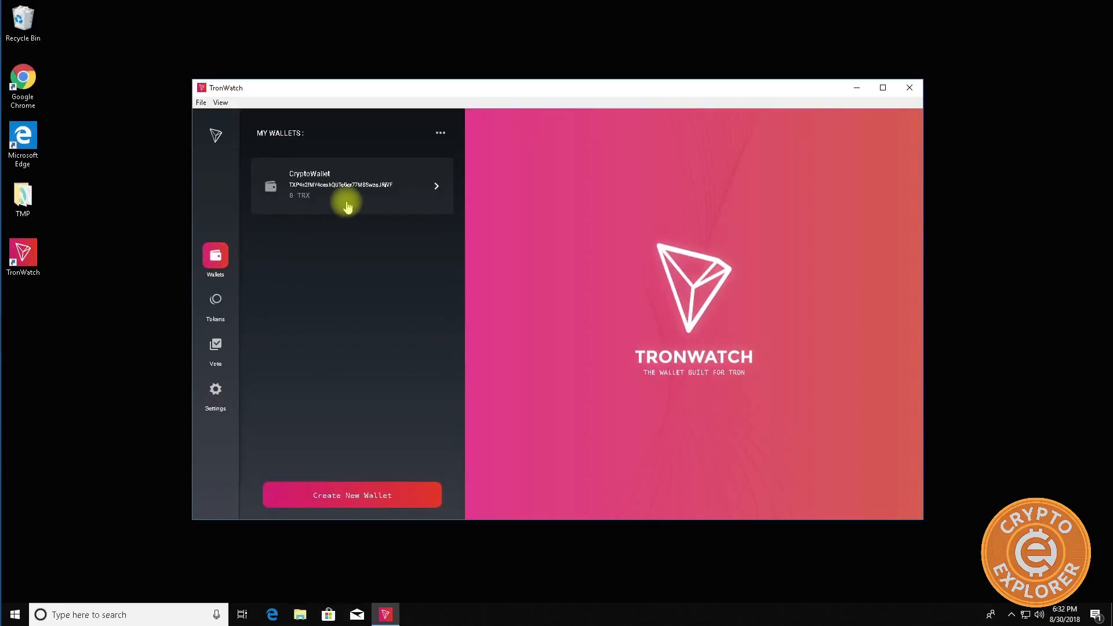
pyautogui.click(352, 185)
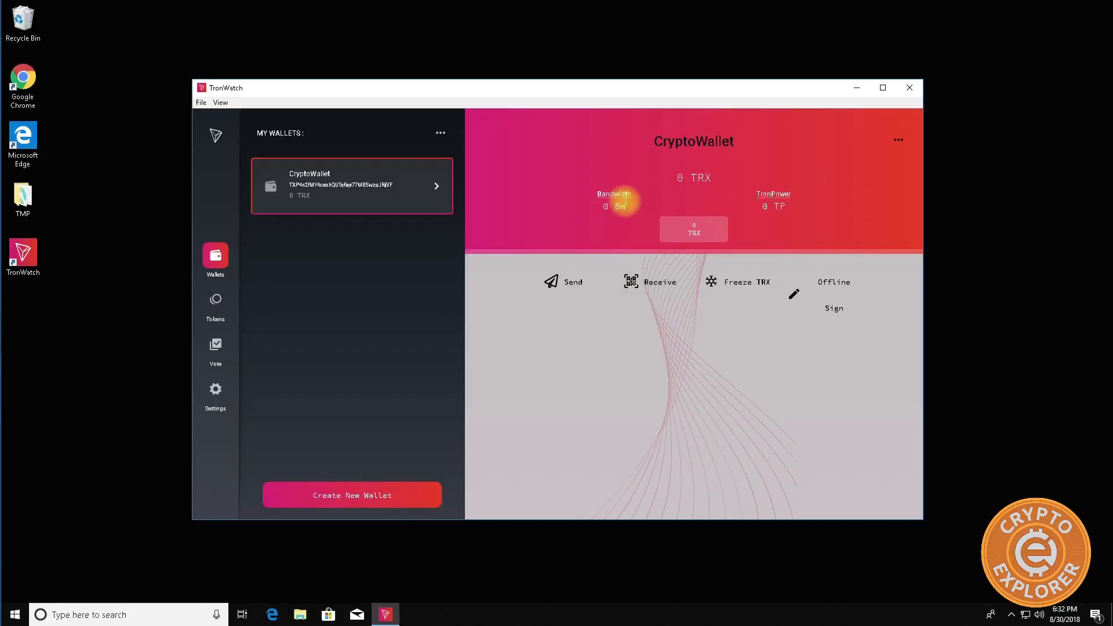
pyautogui.moveTo(778, 214)
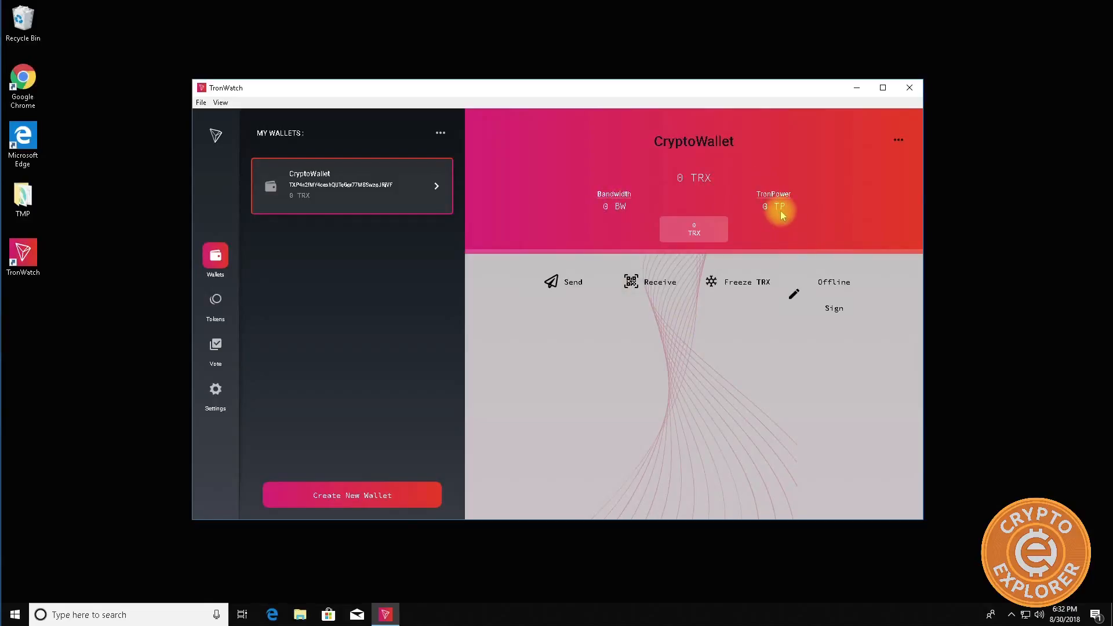
pyautogui.moveTo(635, 312)
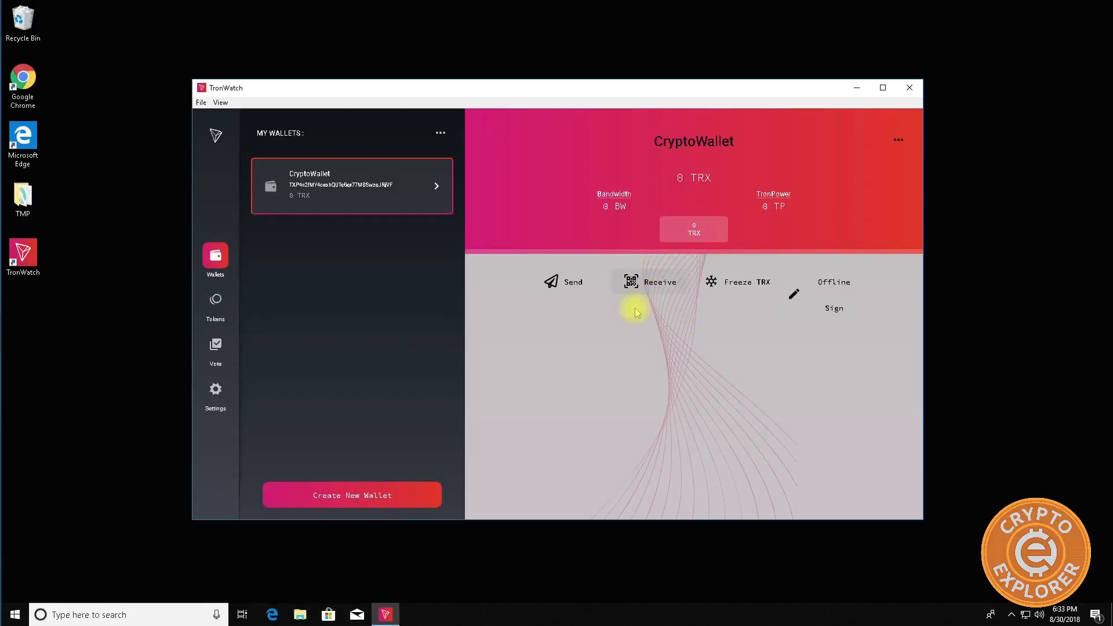
pyautogui.moveTo(878, 186)
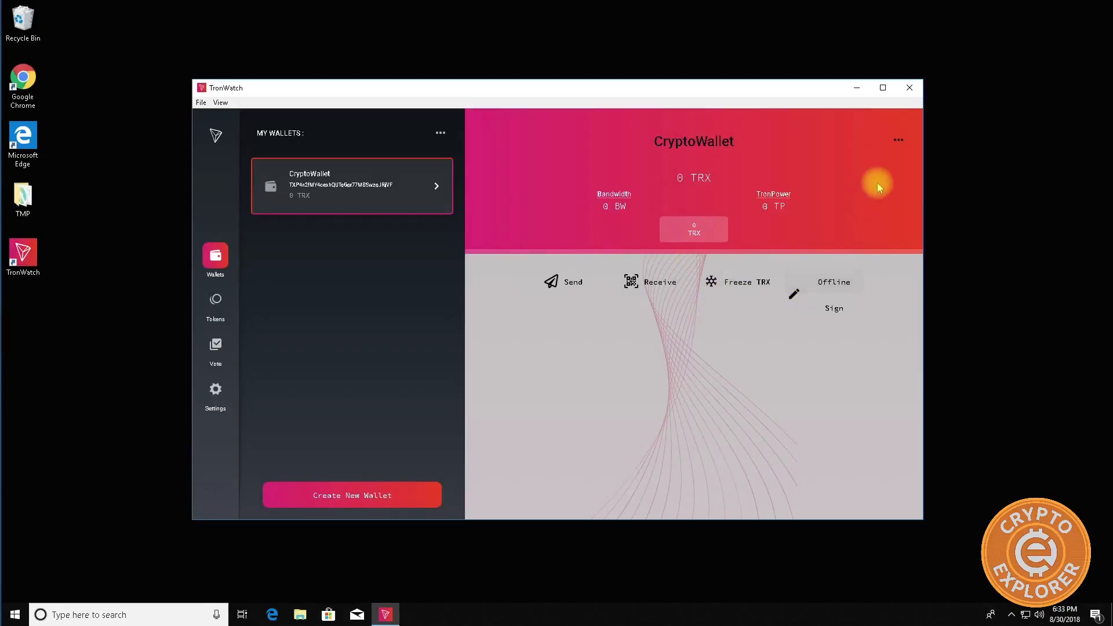
# Choose Backup Wallet from the wallet header's options menu.
pyautogui.click(897, 140)
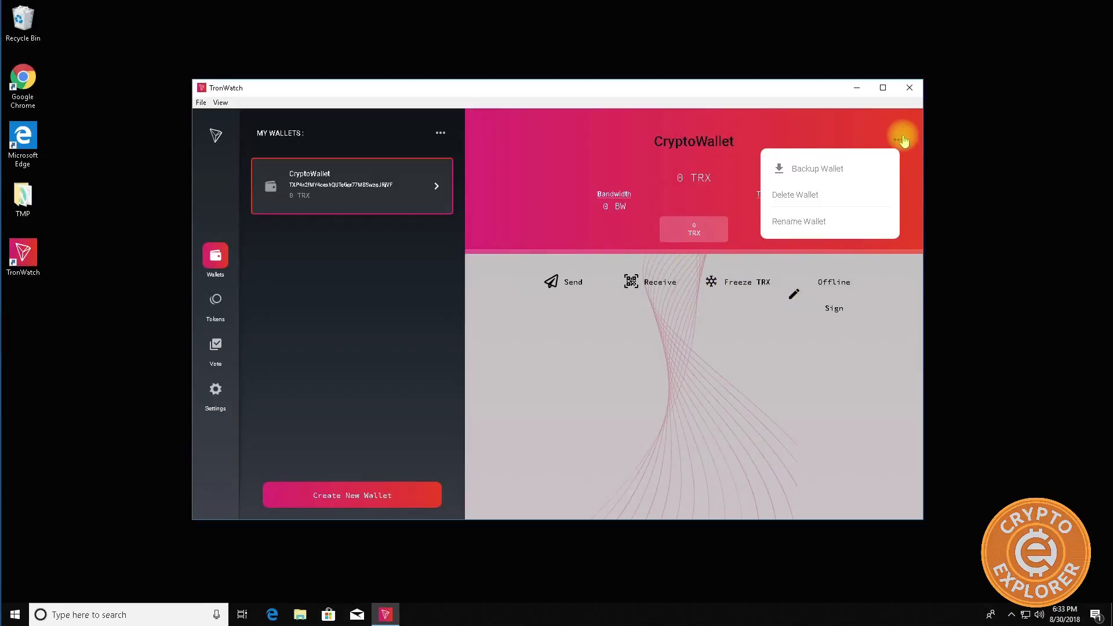
pyautogui.moveTo(816, 171)
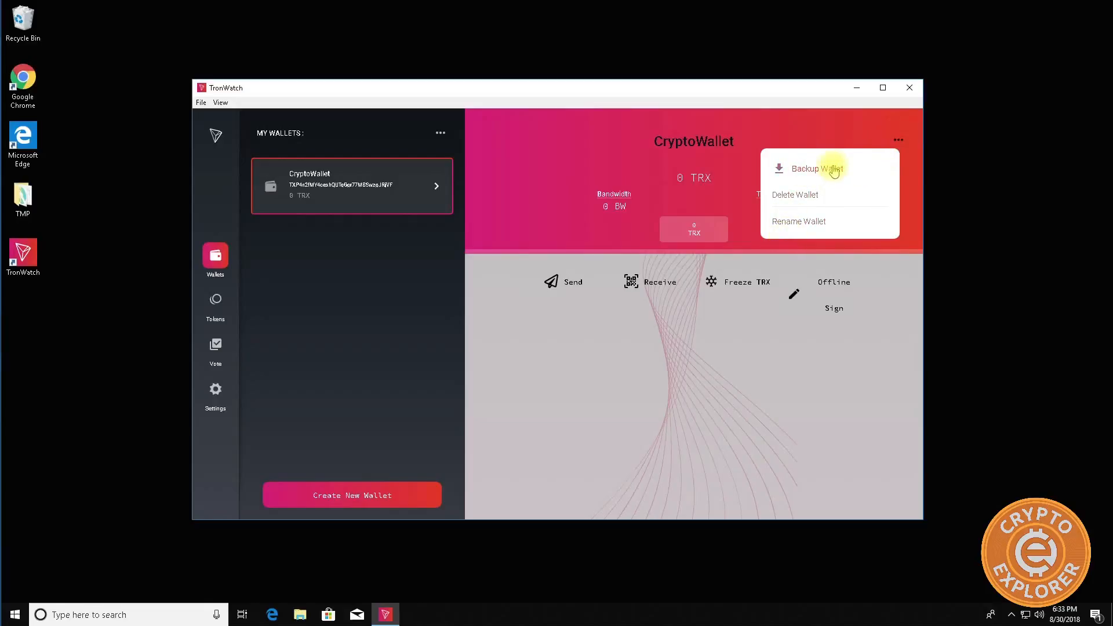
pyautogui.click(812, 168)
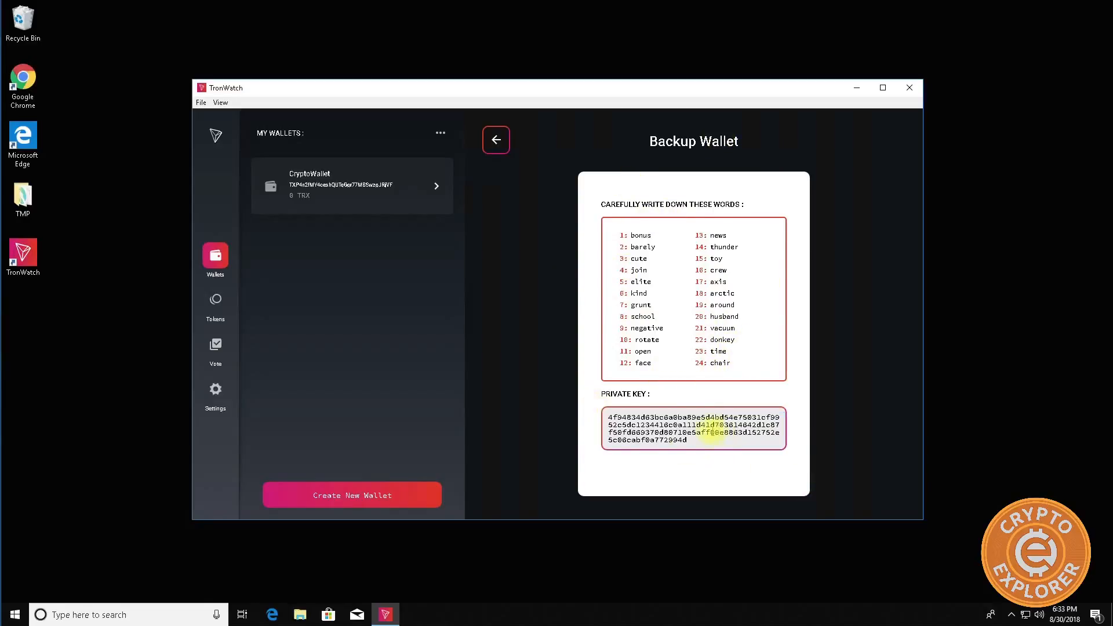
pyautogui.moveTo(679, 271)
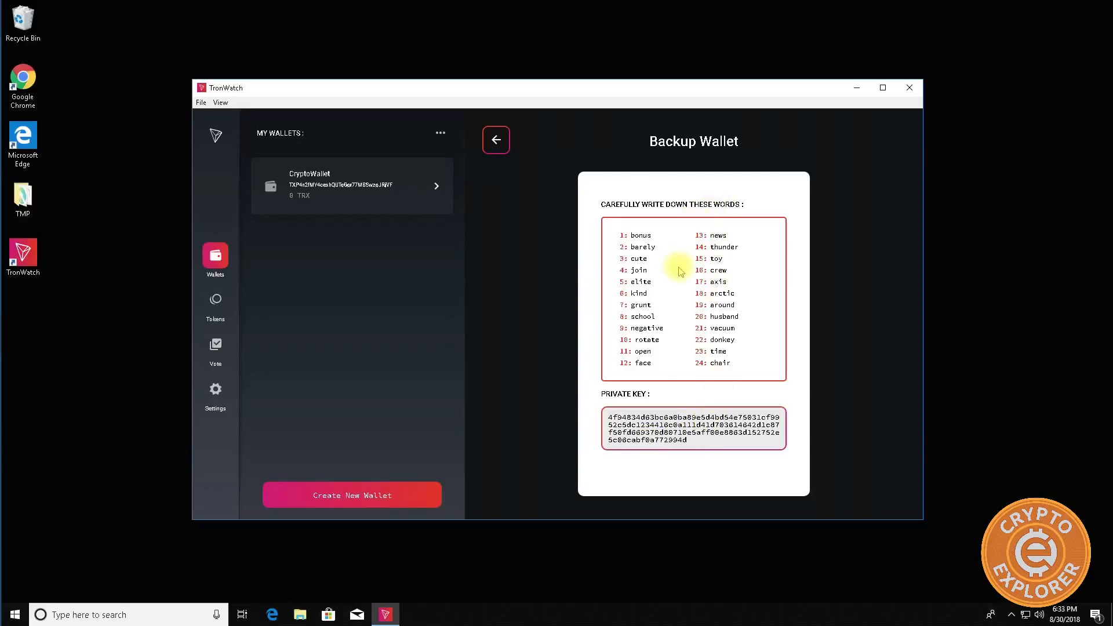
pyautogui.moveTo(867, 405)
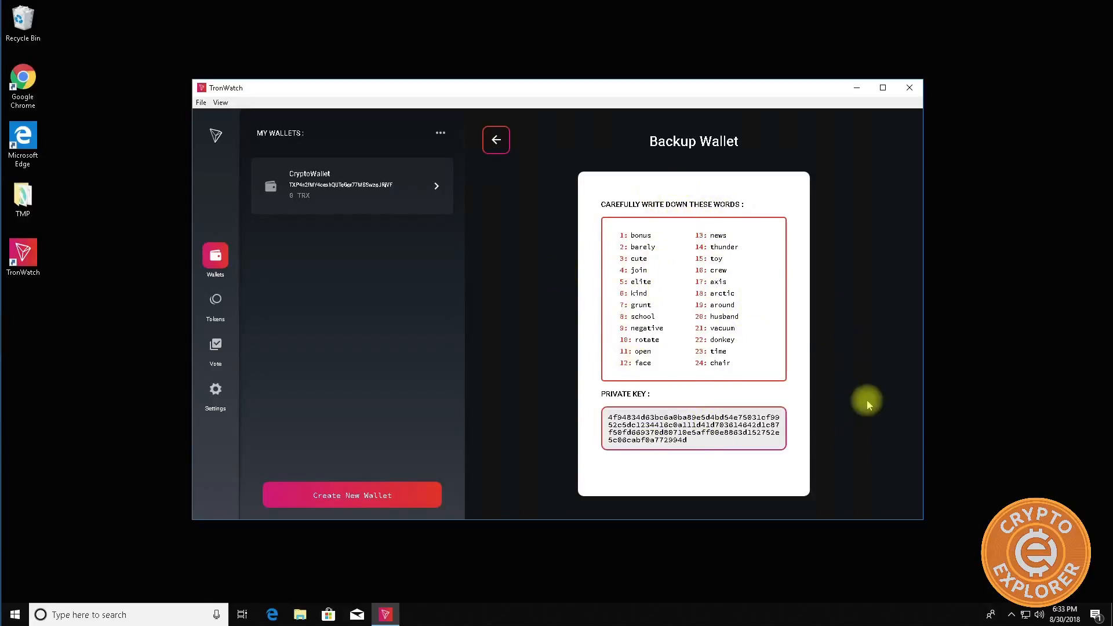
# Select and copy CryptoWallet's whole private key from the backup page, then return to the wallet overview.
pyautogui.tripleClick(692, 428)
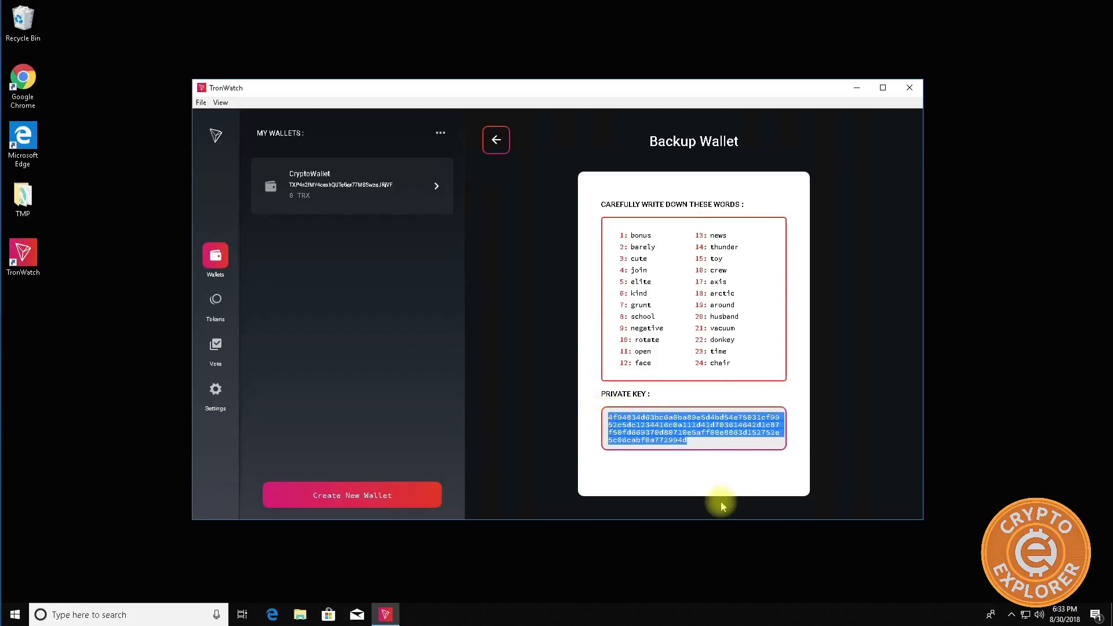
pyautogui.click(495, 139)
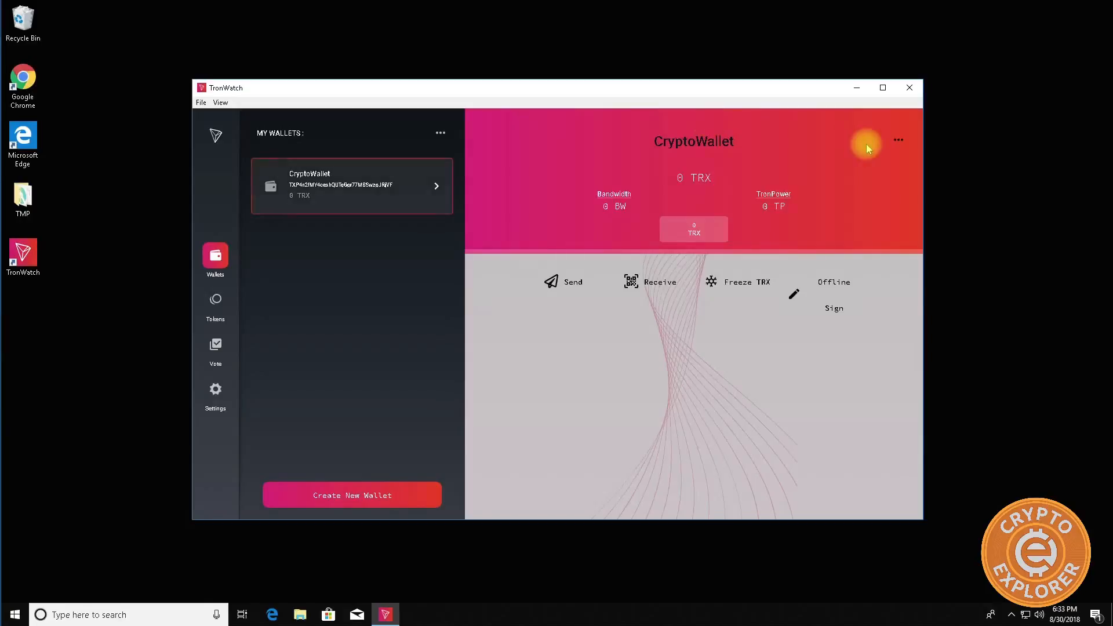
# Bring up Notepad with the saved key and address, then relaunch TronWatch from its desktop icon.
pyautogui.click(897, 140)
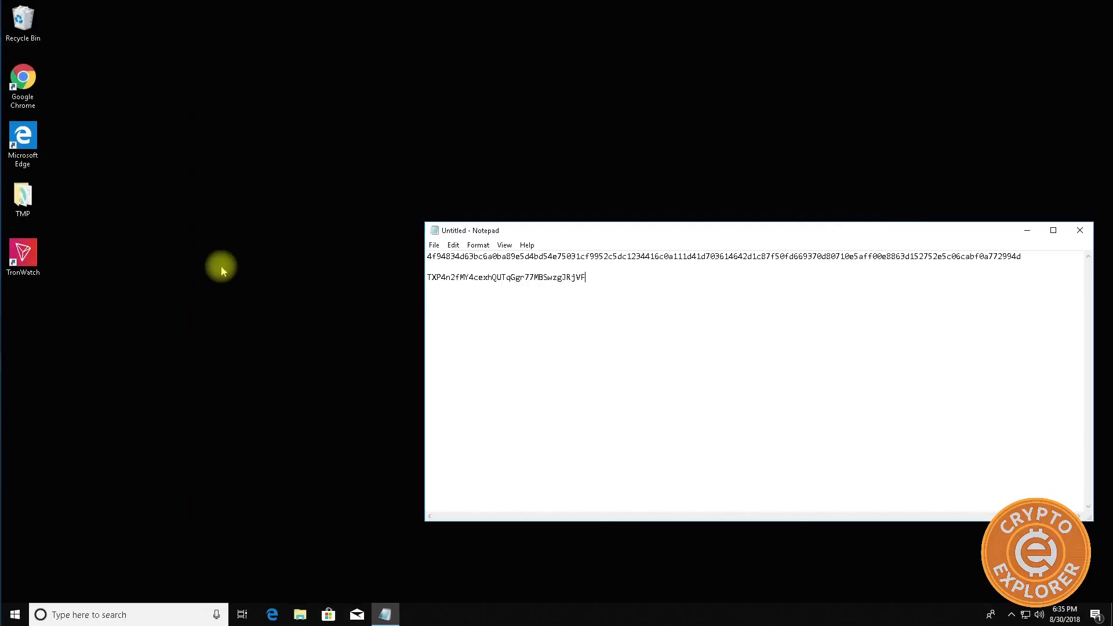
pyautogui.moveTo(25, 255)
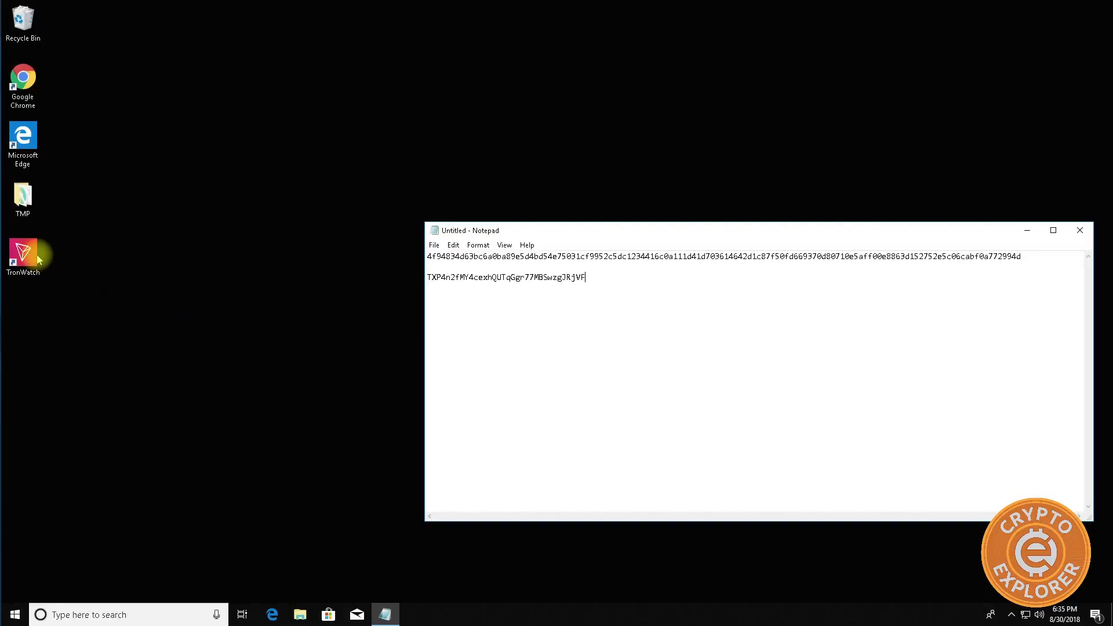
pyautogui.moveTo(241, 302)
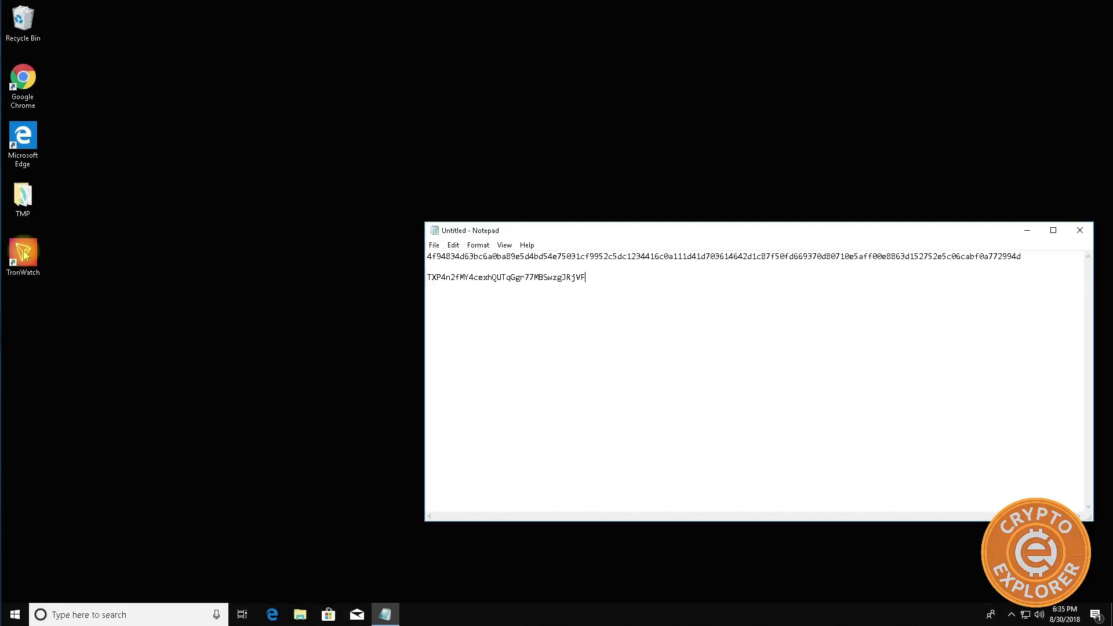
pyautogui.doubleClick(24, 254)
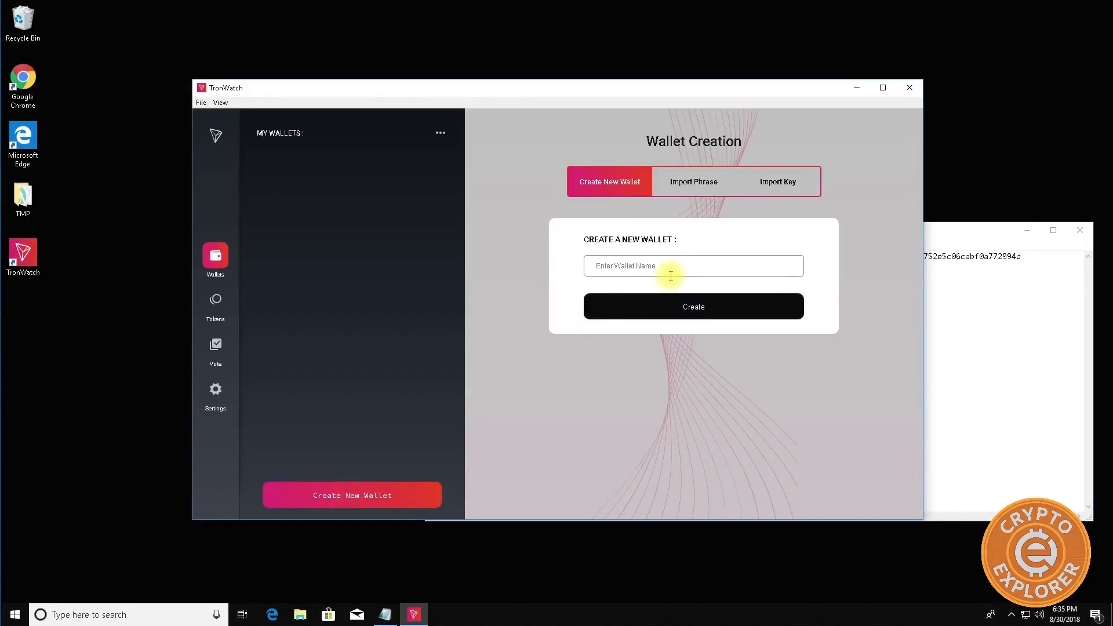
# Copy the private key from Notepad and import a wallet from it on TronWatch's Import Key tab.
pyautogui.click(693, 181)
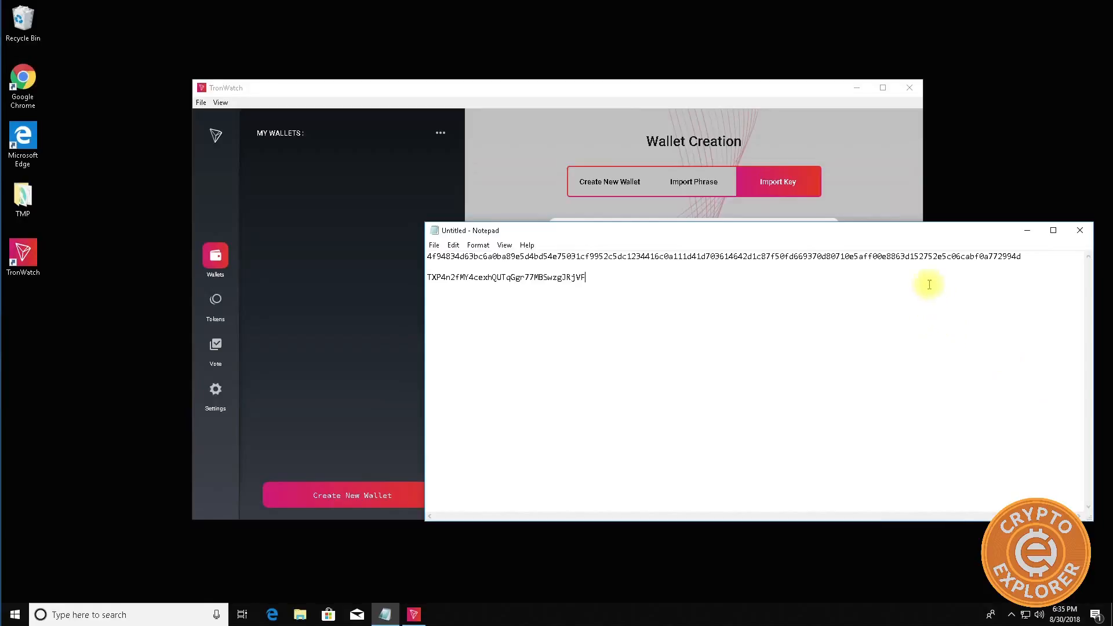
pyautogui.rightClick(723, 256)
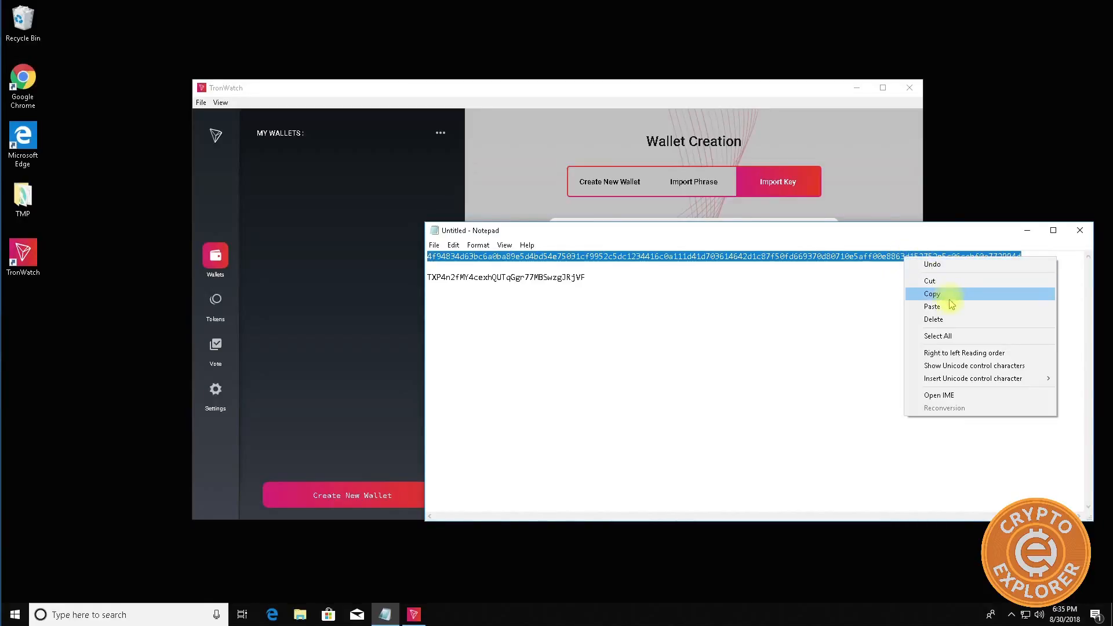
pyautogui.click(694, 181)
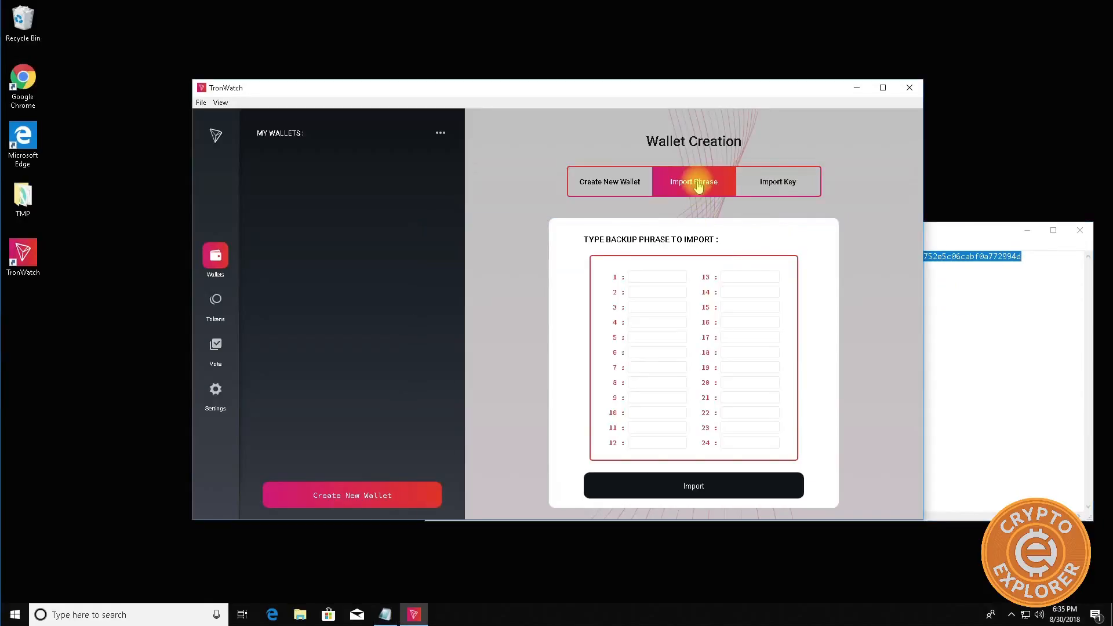
pyautogui.moveTo(776, 186)
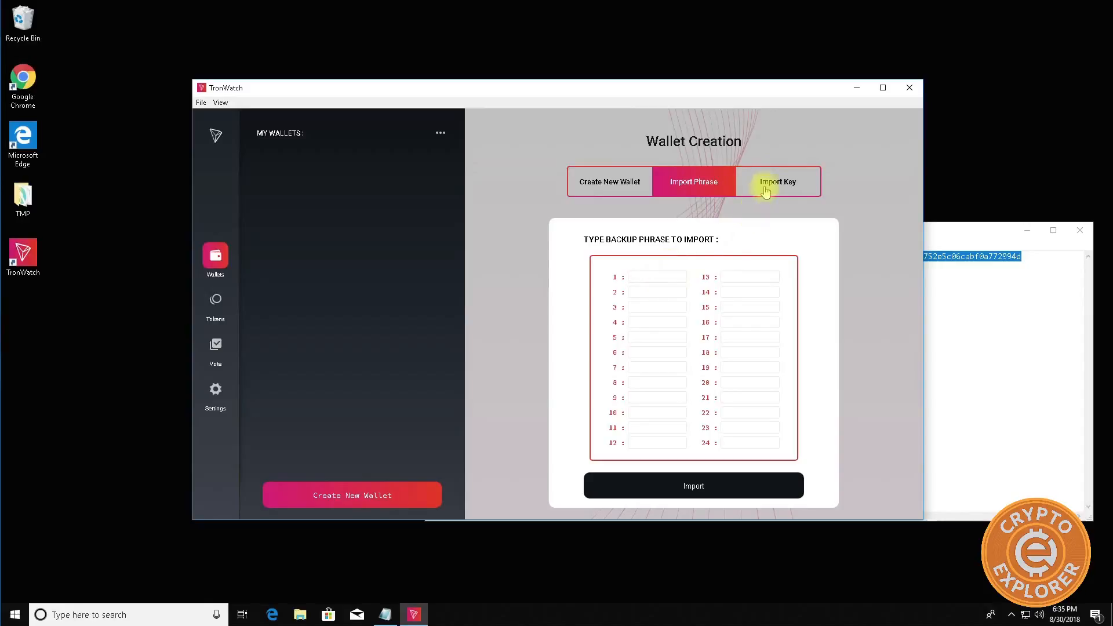
pyautogui.click(776, 181)
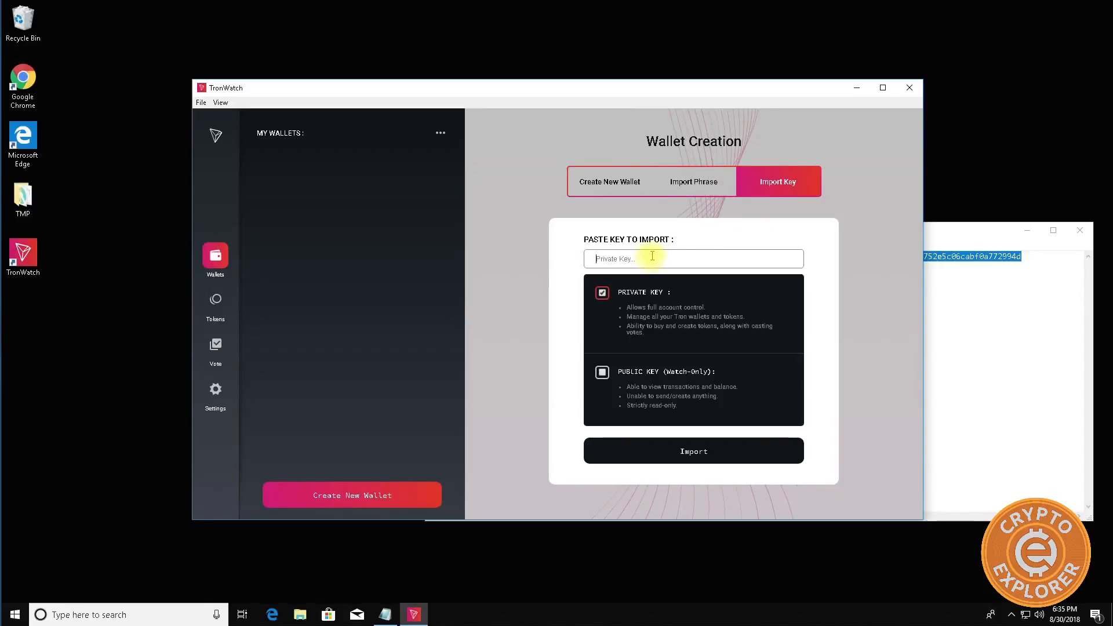
pyautogui.moveTo(666, 223)
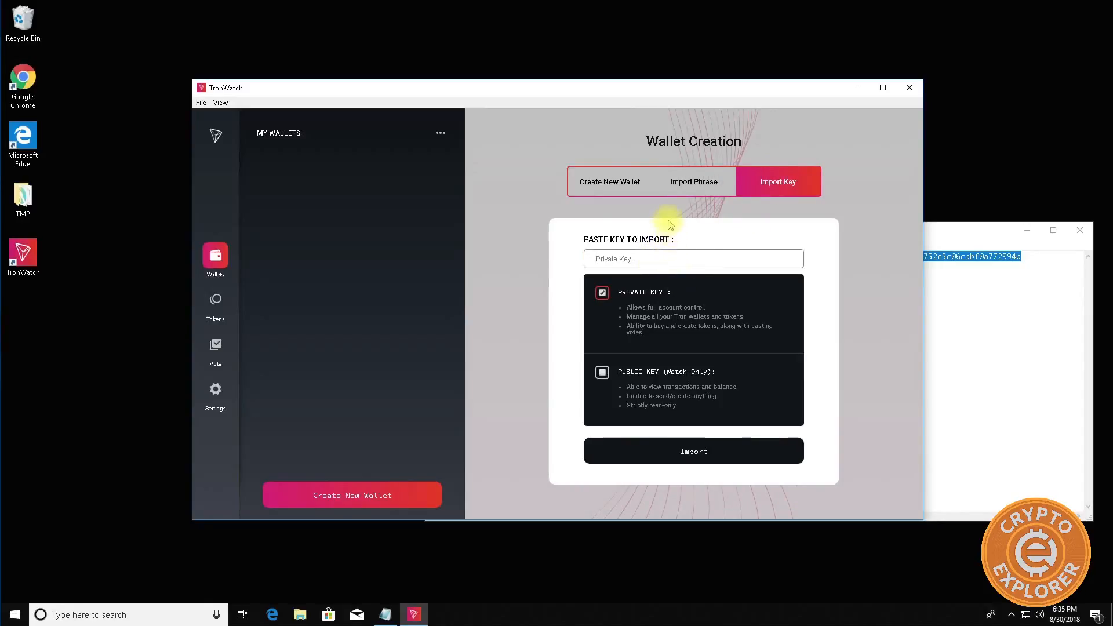
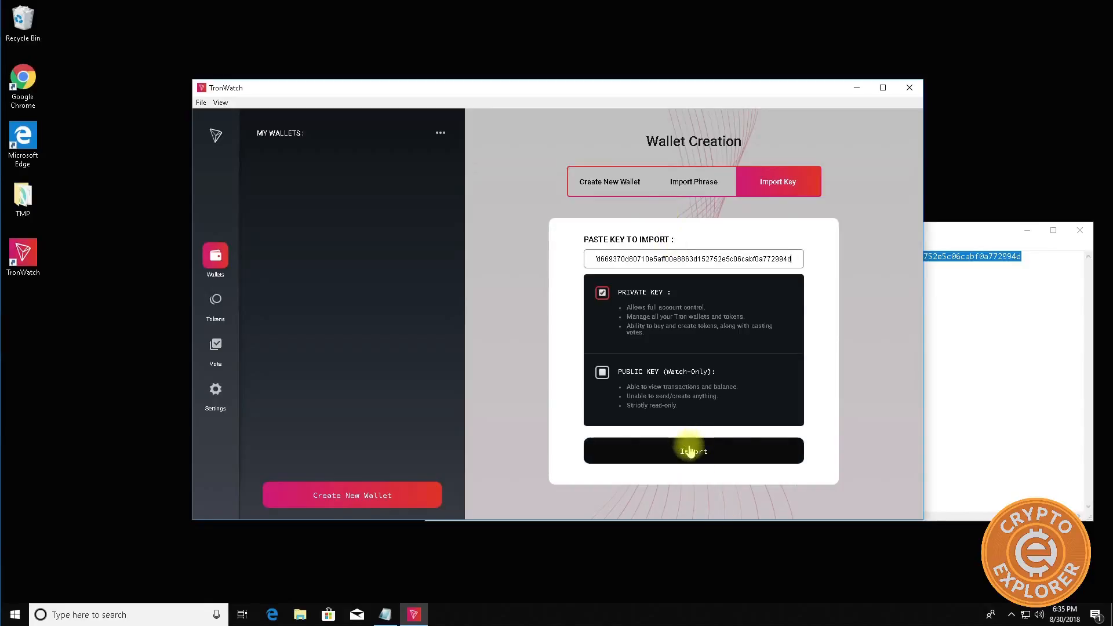
pyautogui.click(693, 450)
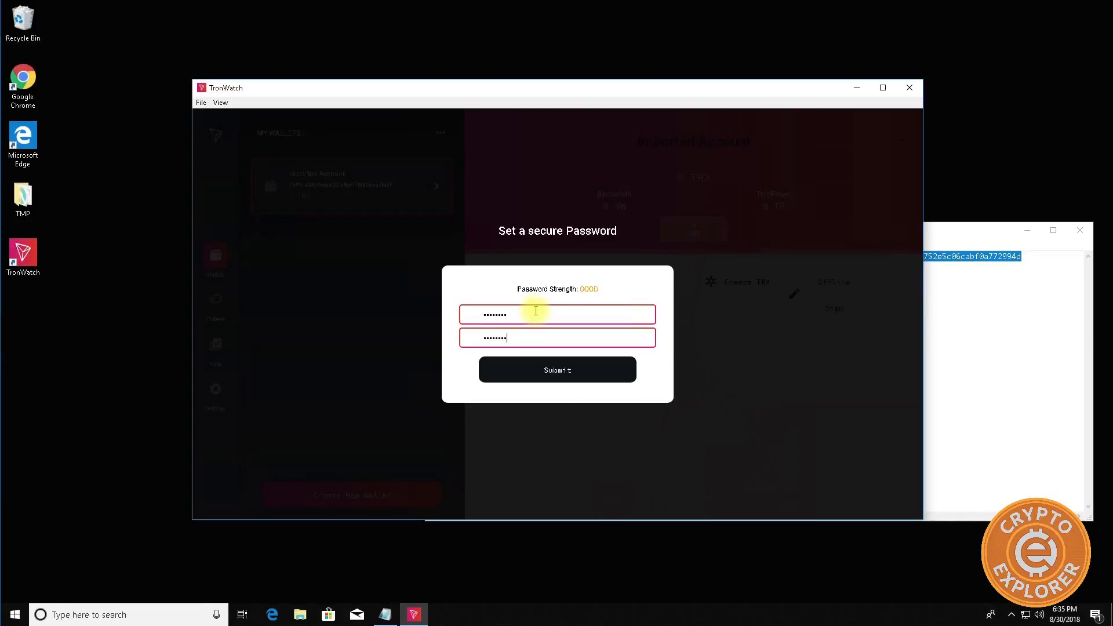
# Submit the password so the restored wallet appears as Imported Account with 0 TRX.
pyautogui.click(557, 369)
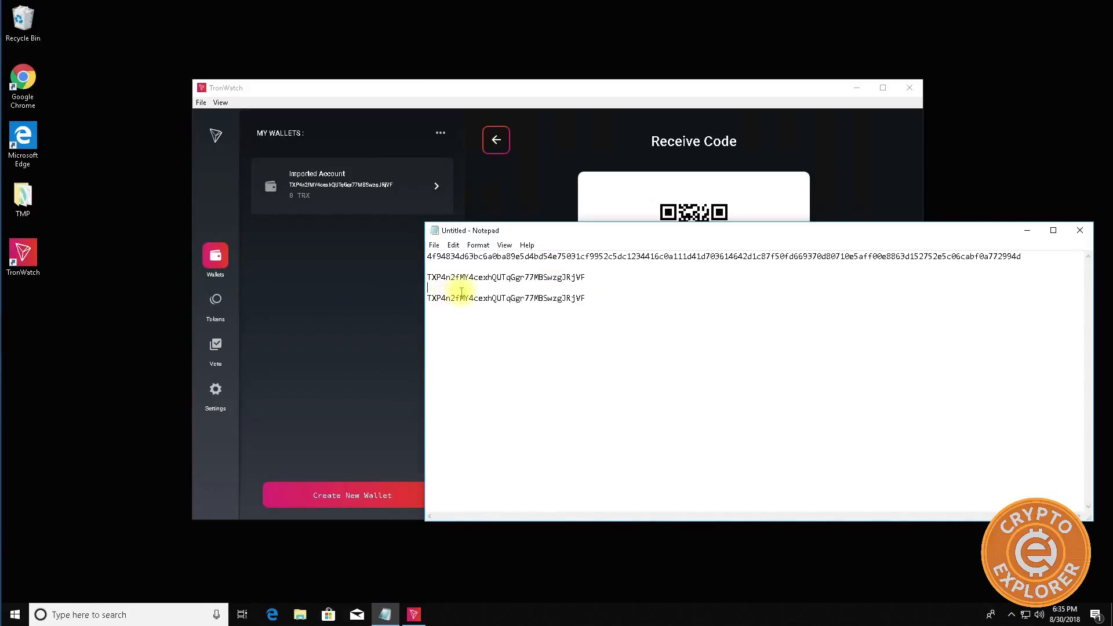
pyautogui.moveTo(919, 464)
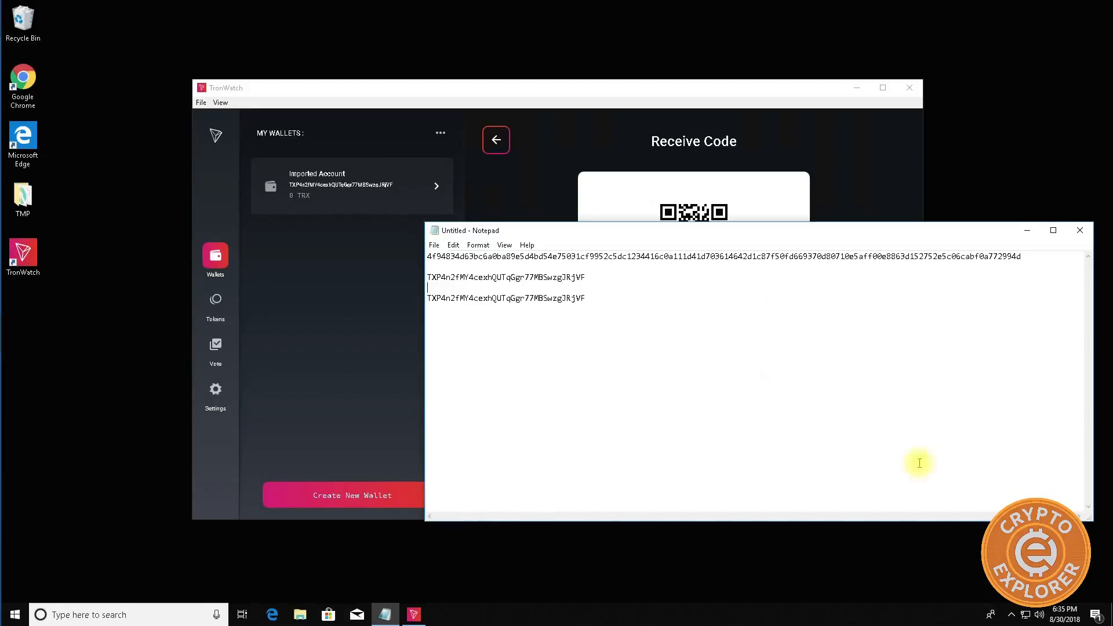
pyautogui.moveTo(916, 387)
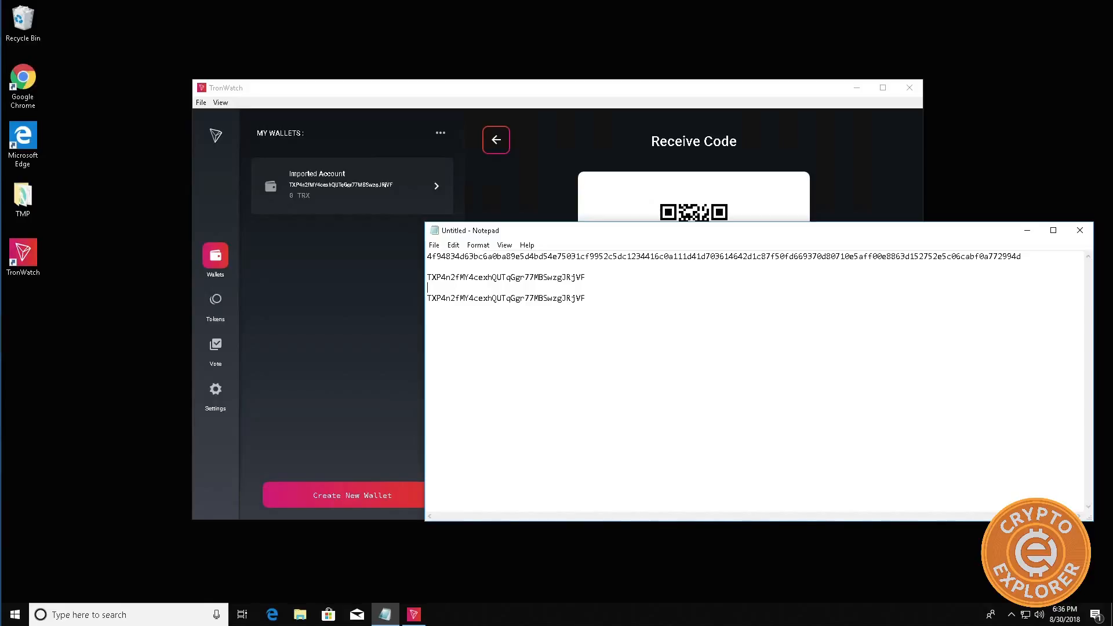
pyautogui.moveTo(994, 326)
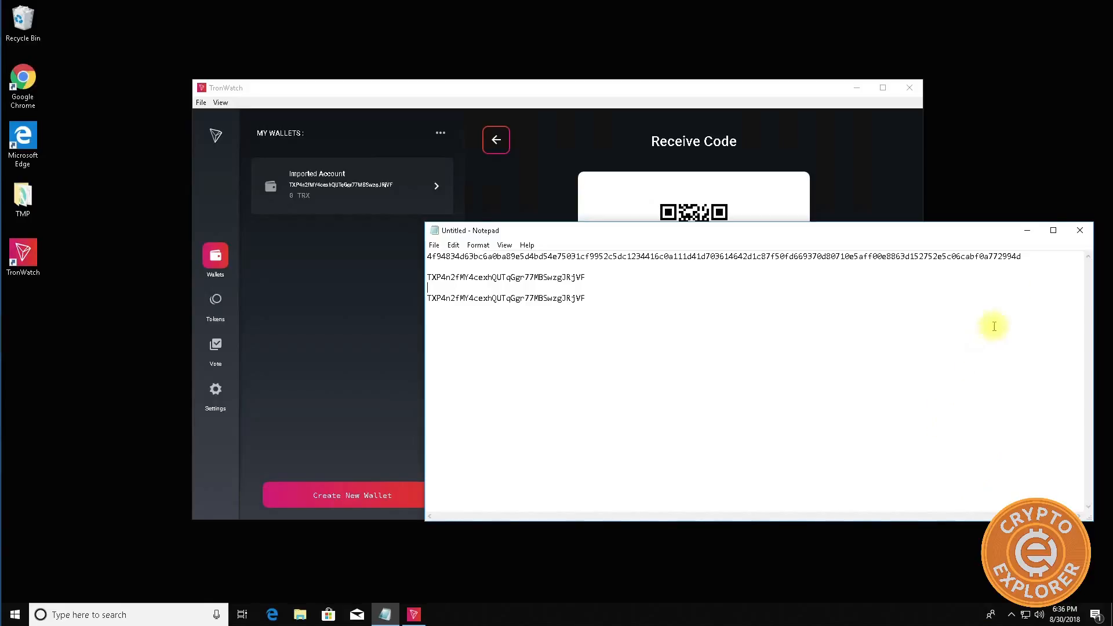